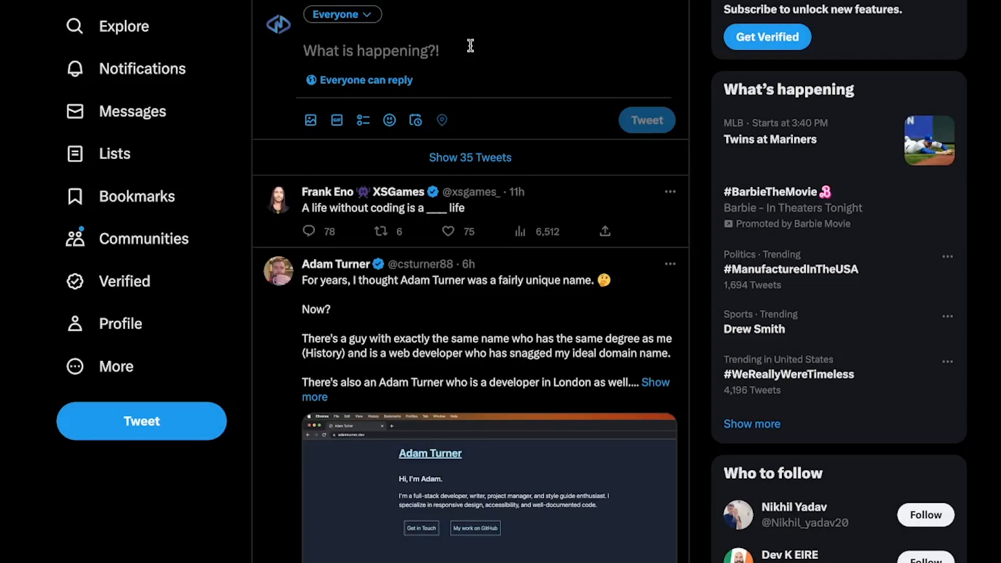
Paste the webdevdaily.io forgot-password-day-19 URL into the tweet composer to load its preview card.
{"action": "type", "text": "https://www.webdevdaily.io/challenges/forgot-password-day-19"}
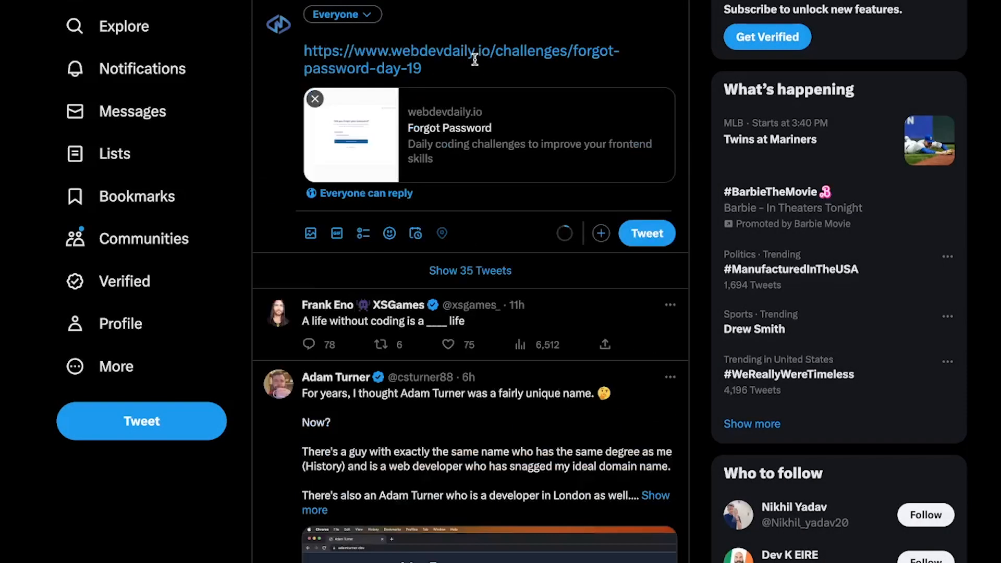
{"action": "mouse_move", "coordinate": [558, 127]}
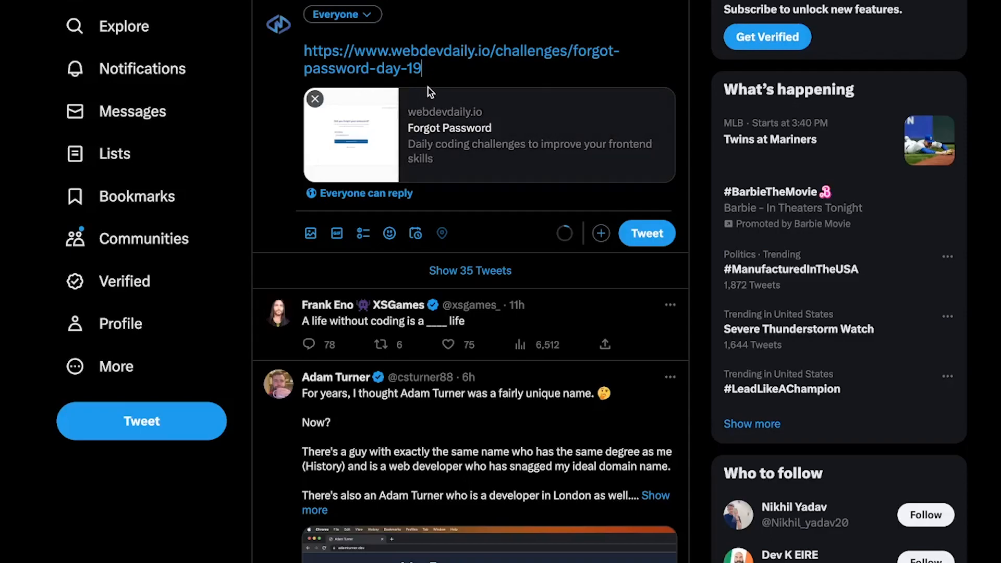
{"action": "mouse_move", "coordinate": [382, 55]}
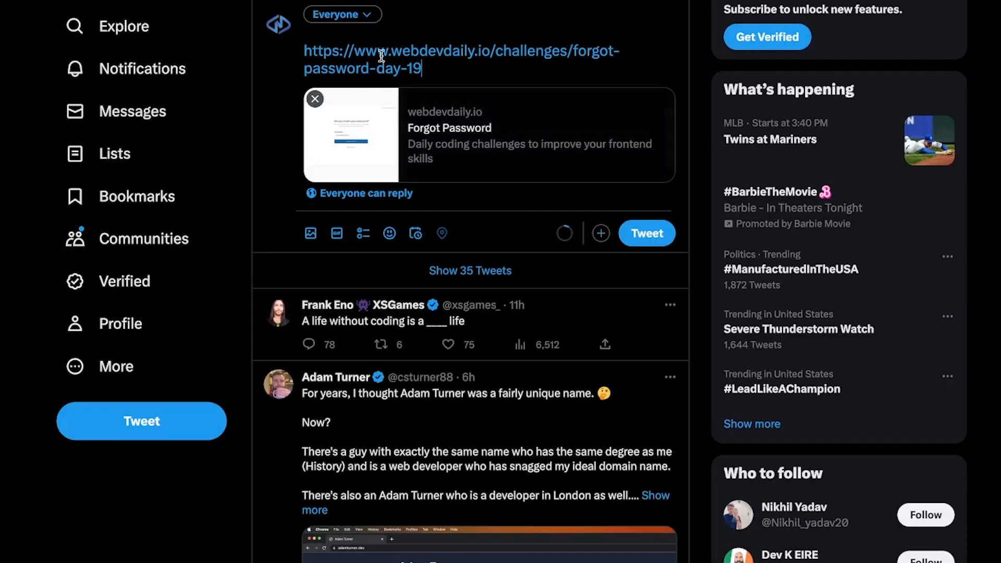
{"action": "mouse_move", "coordinate": [319, 127]}
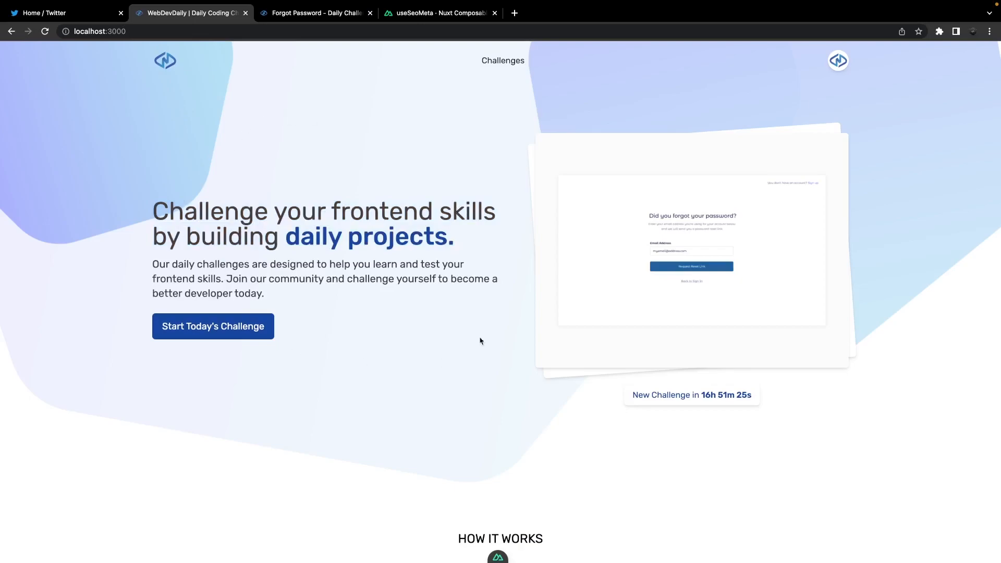
{"action": "mouse_move", "coordinate": [271, 132]}
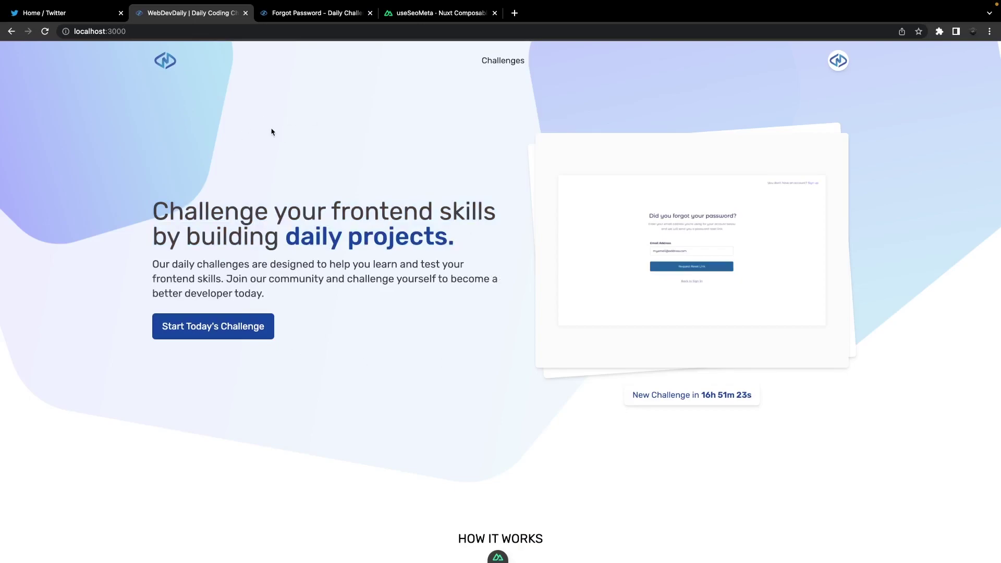
{"action": "mouse_move", "coordinate": [450, 479]}
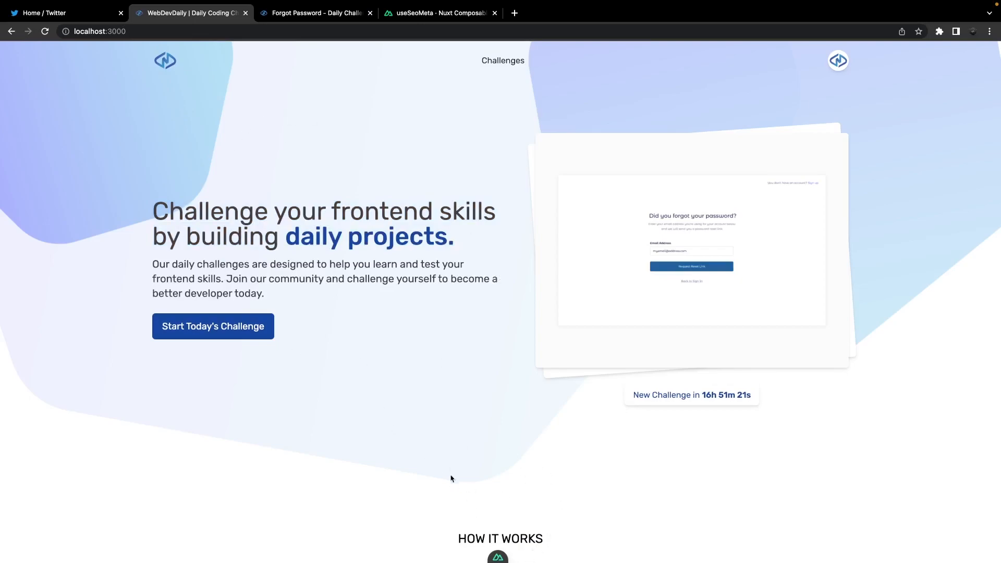
Open the Nuxt DevTools overview panel over the local WebDevDaily home page.
{"action": "left_click", "coordinate": [498, 556]}
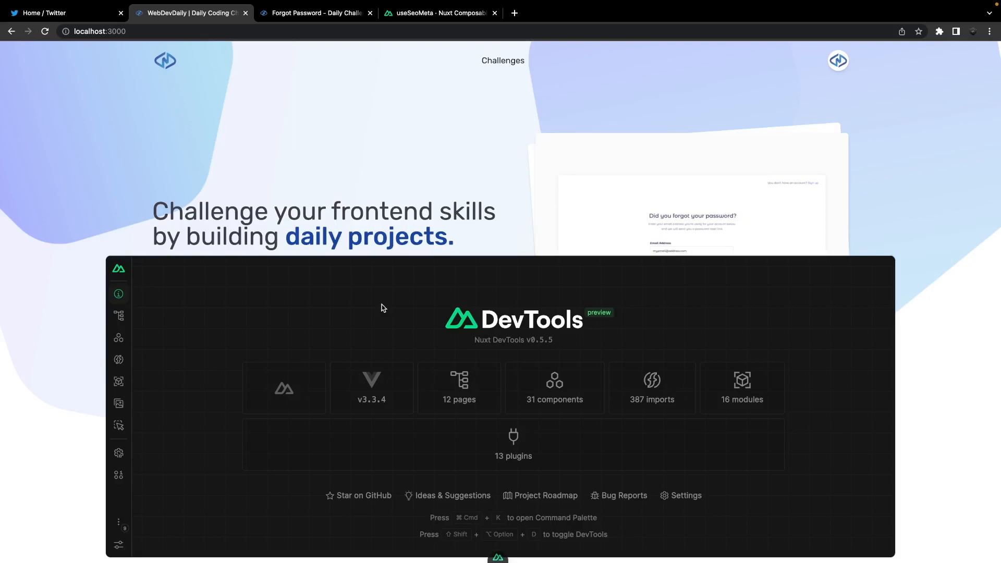
{"action": "mouse_move", "coordinate": [480, 305]}
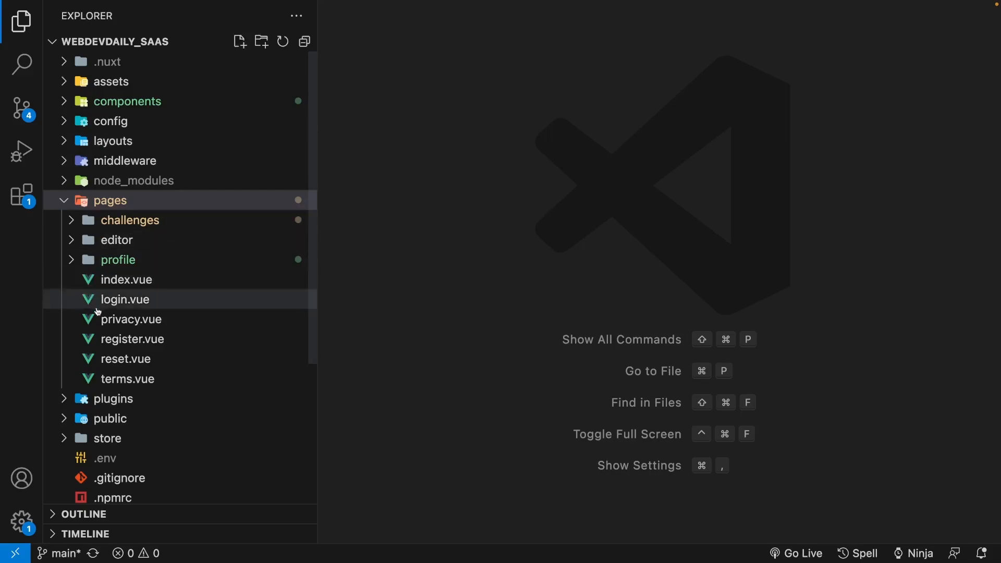
{"action": "mouse_move", "coordinate": [355, 292]}
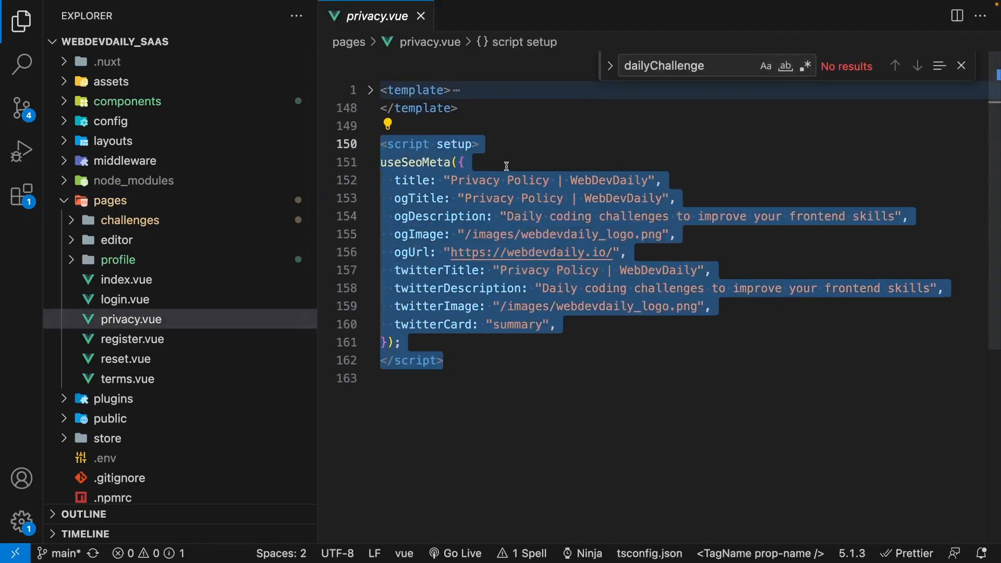
Open pages/privacy.vue and select its useSeoMeta block with title, og and twitter tags.
{"action": "left_click", "coordinate": [446, 163]}
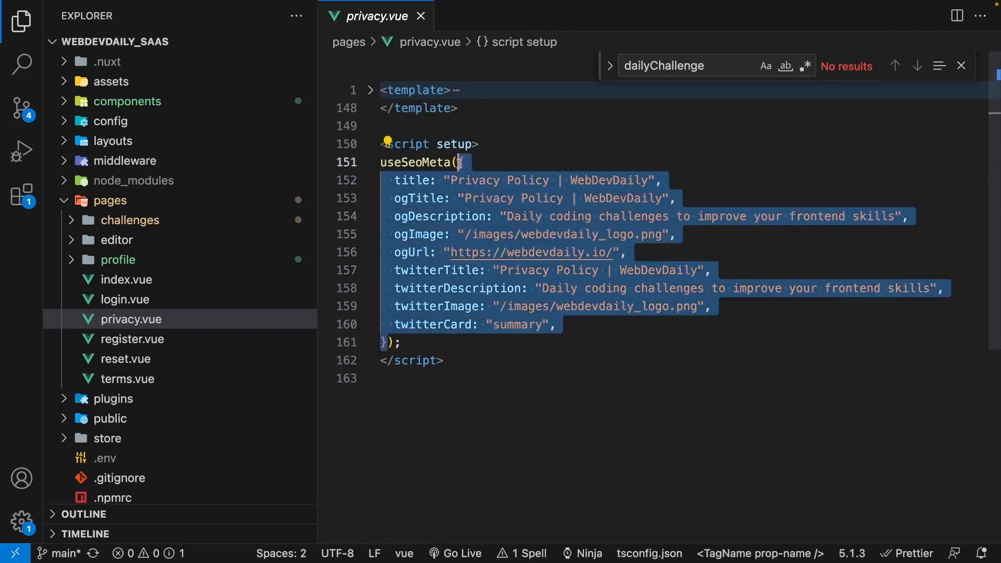
{"action": "left_click", "coordinate": [685, 180]}
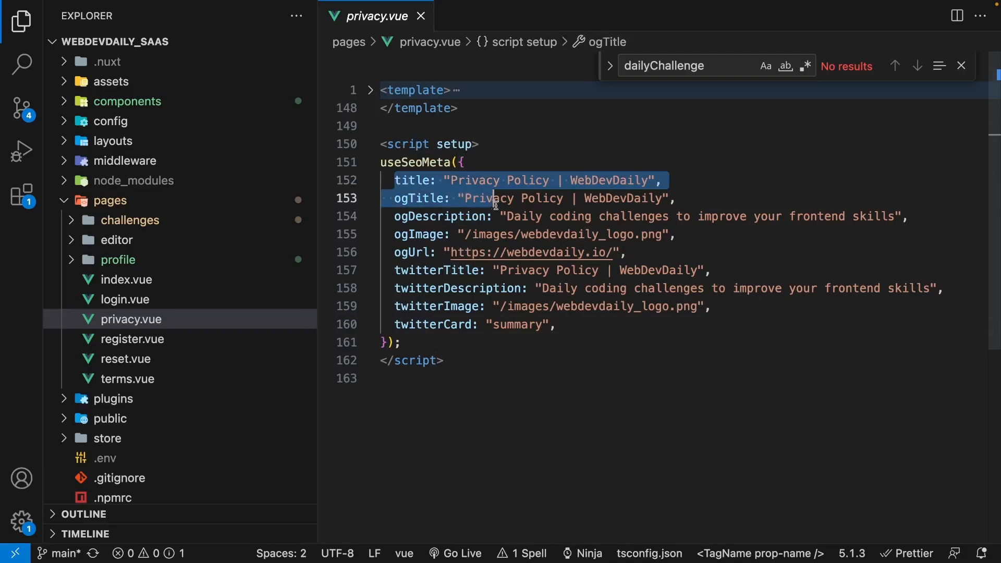
{"action": "left_click", "coordinate": [571, 324]}
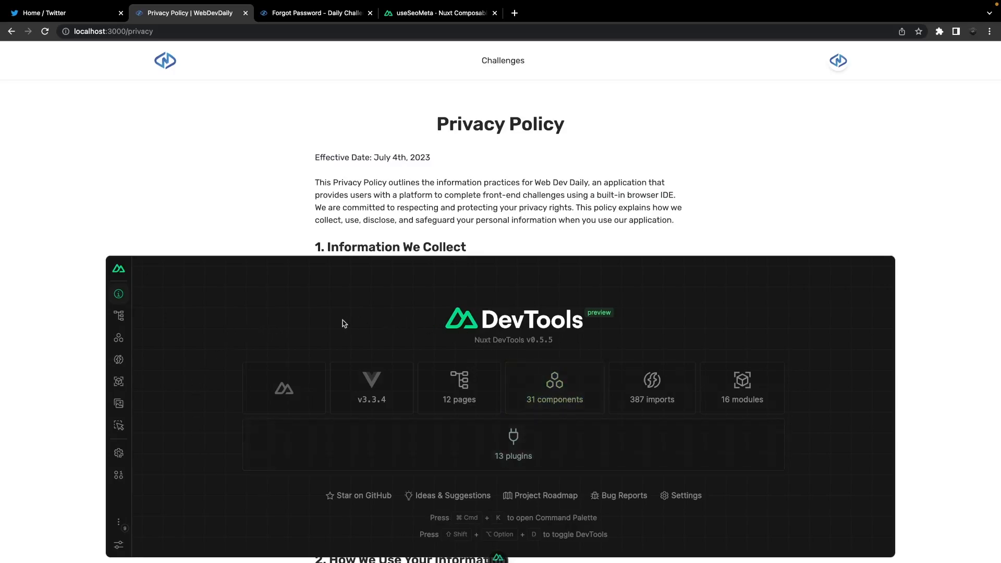
{"action": "mouse_move", "coordinate": [229, 498]}
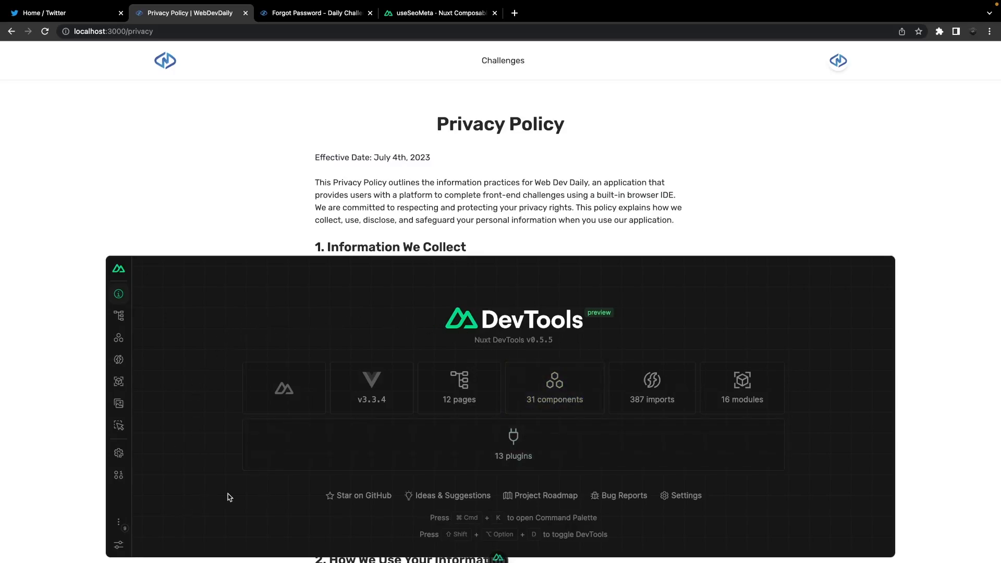
Show the /privacy Open Graph card, comparing the LinkedIn and Twitter previews.
{"action": "left_click", "coordinate": [118, 522]}
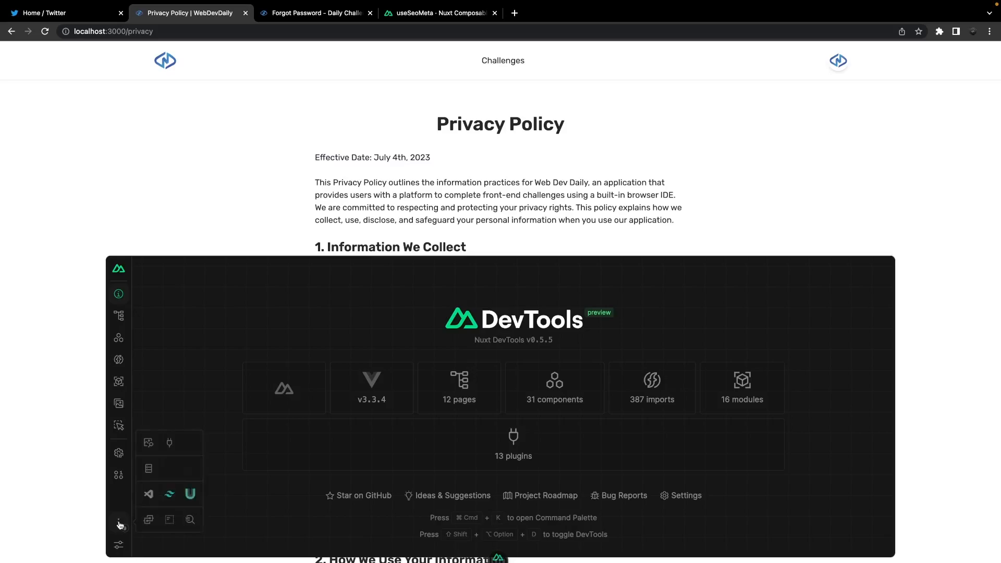
{"action": "mouse_move", "coordinate": [118, 360]}
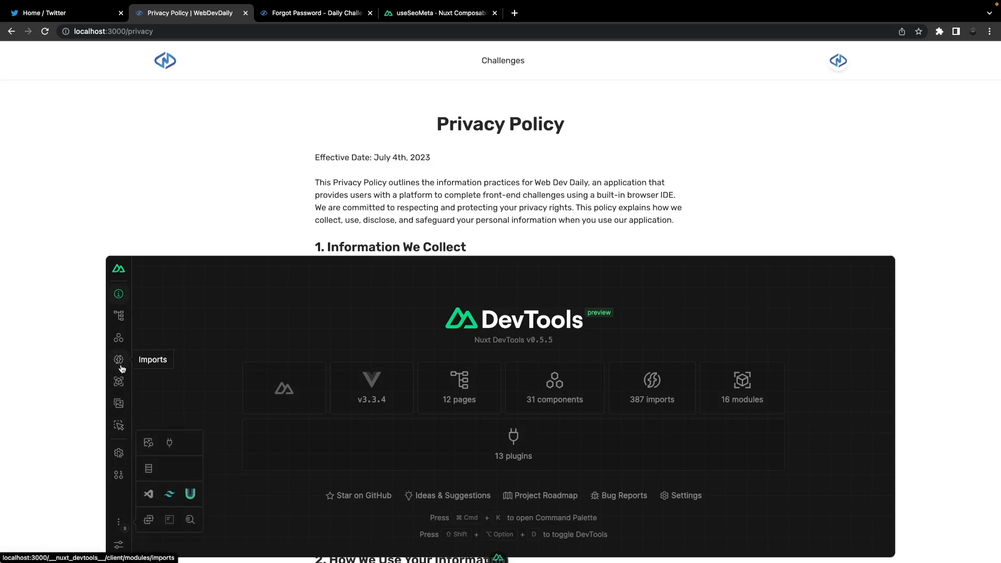
{"action": "mouse_move", "coordinate": [148, 443]}
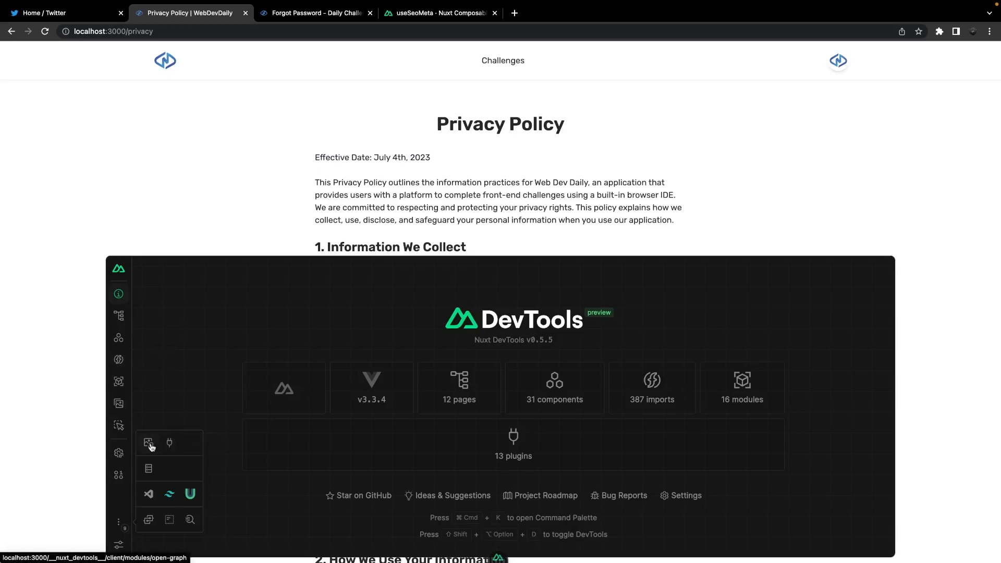
{"action": "left_click", "coordinate": [148, 443]}
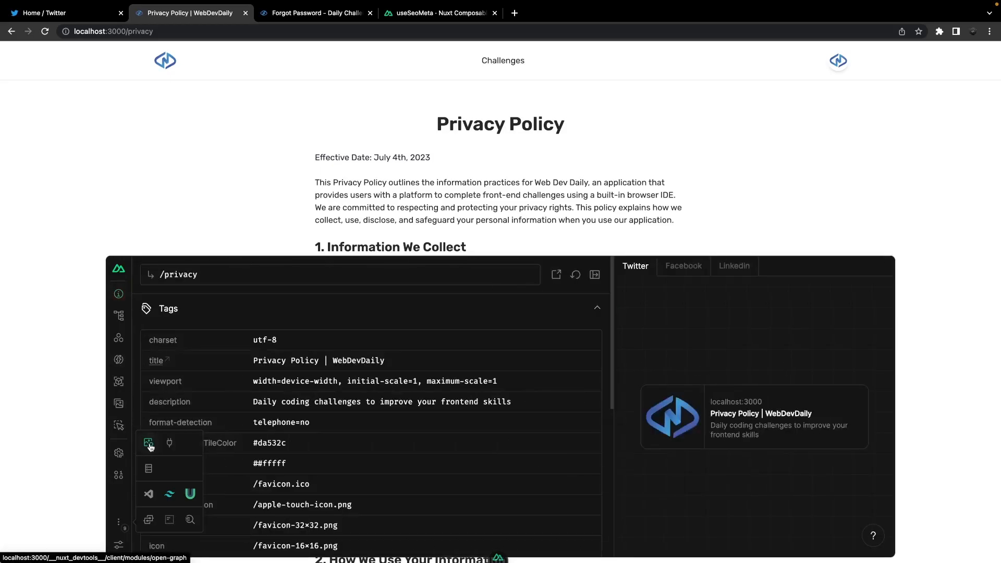
{"action": "left_click", "coordinate": [149, 444]}
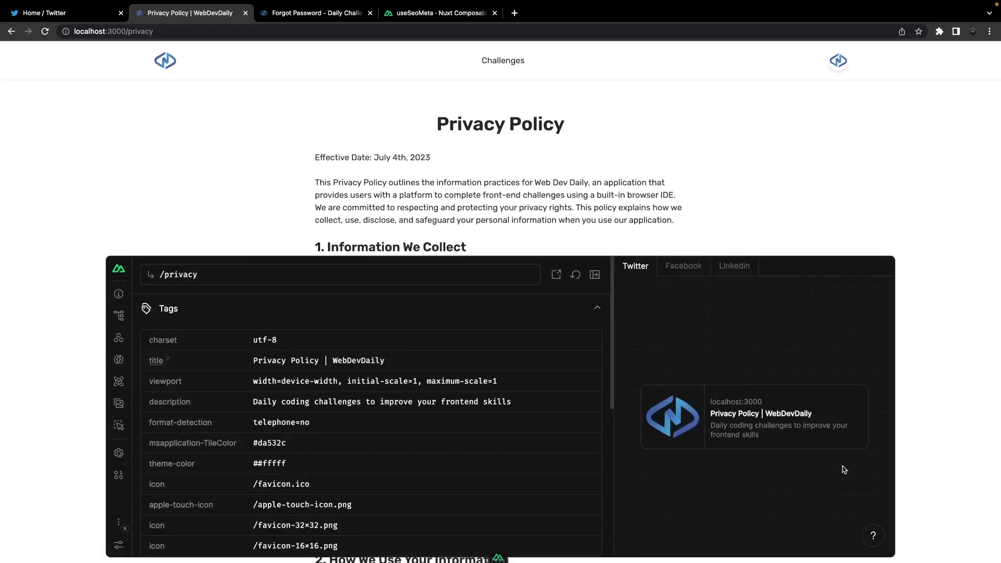
{"action": "mouse_move", "coordinate": [730, 367]}
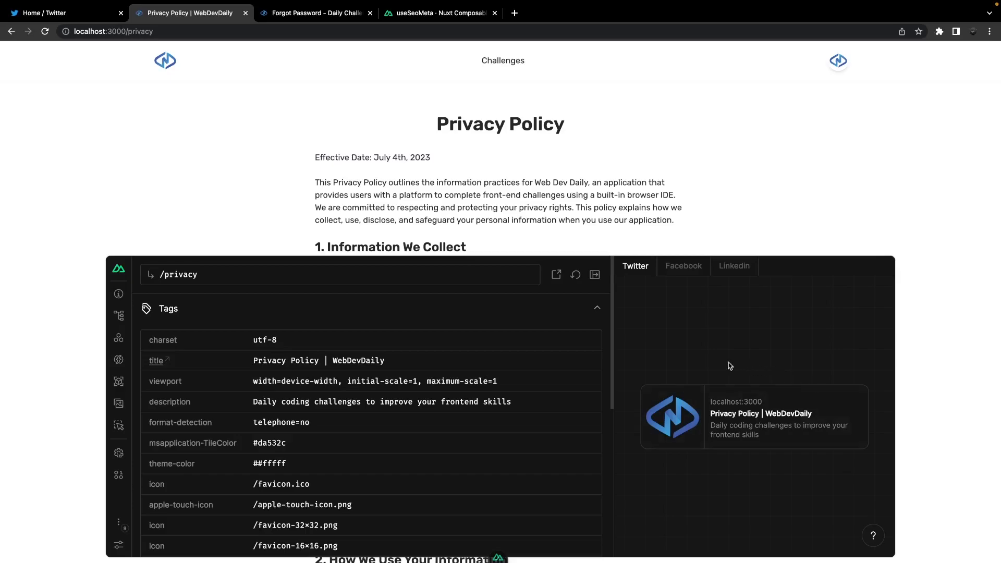
{"action": "left_click", "coordinate": [733, 266]}
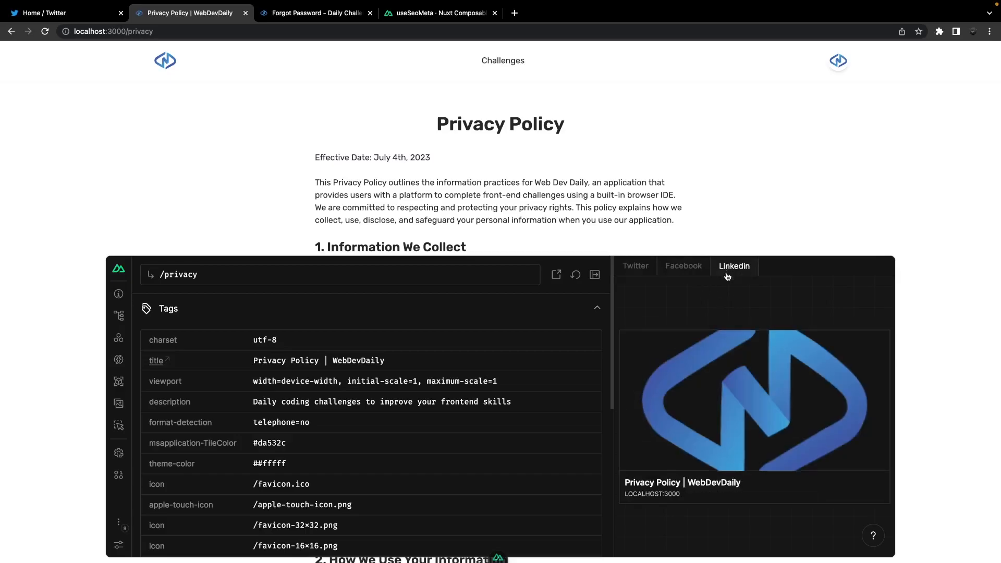
{"action": "left_click", "coordinate": [635, 266]}
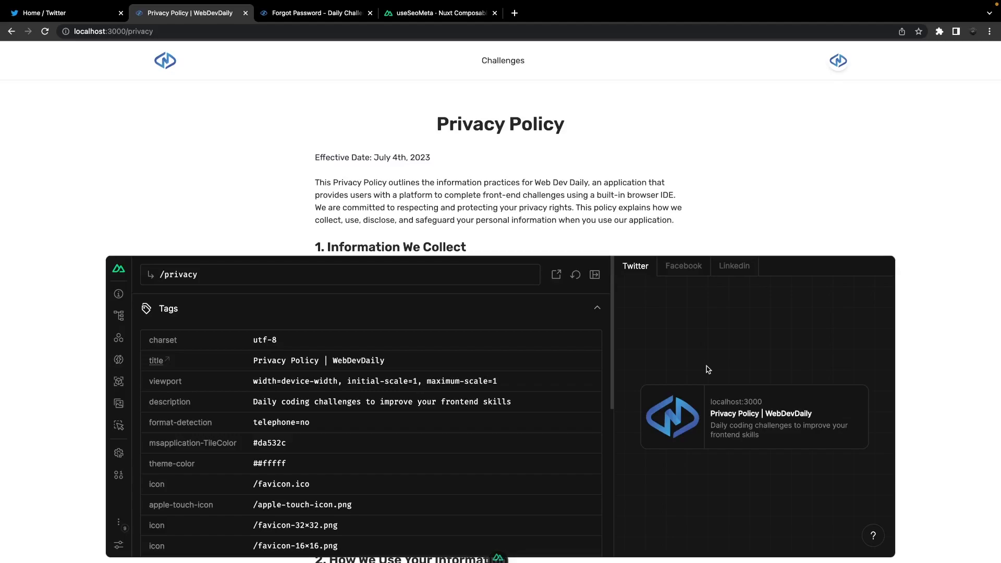
{"action": "mouse_move", "coordinate": [672, 362]}
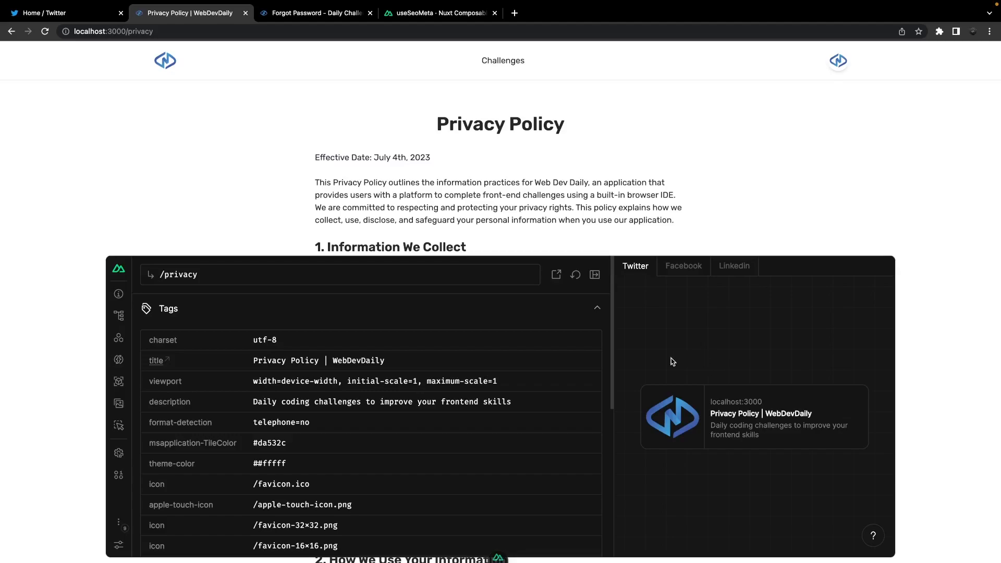
{"action": "mouse_move", "coordinate": [779, 351]}
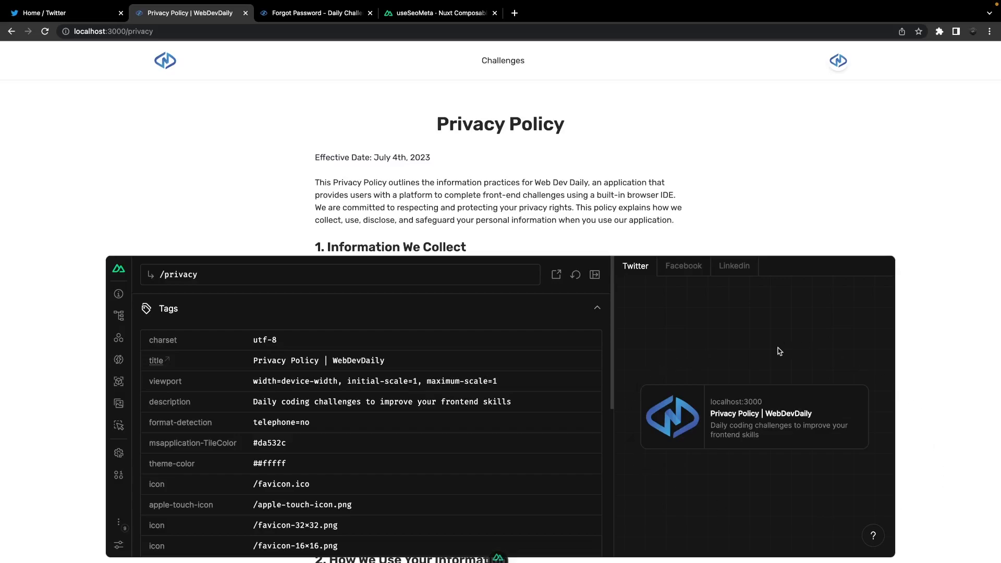
{"action": "mouse_move", "coordinate": [405, 320]}
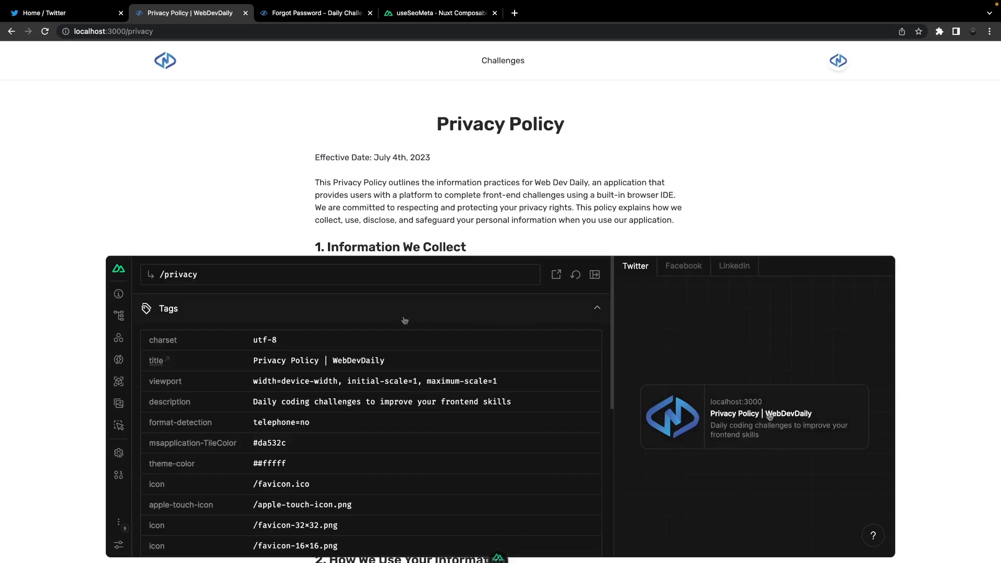
{"action": "mouse_move", "coordinate": [367, 432]}
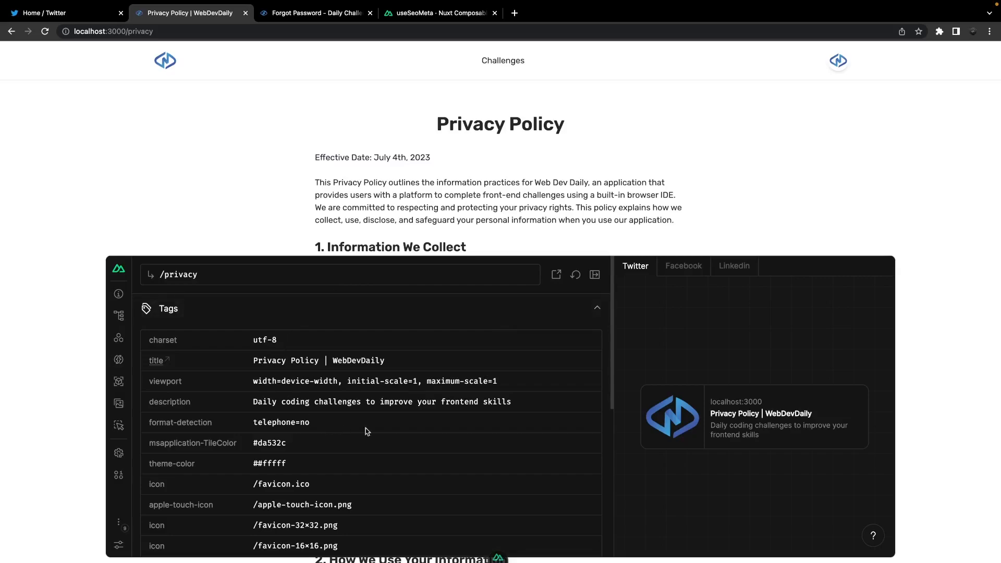
{"action": "mouse_move", "coordinate": [377, 308]}
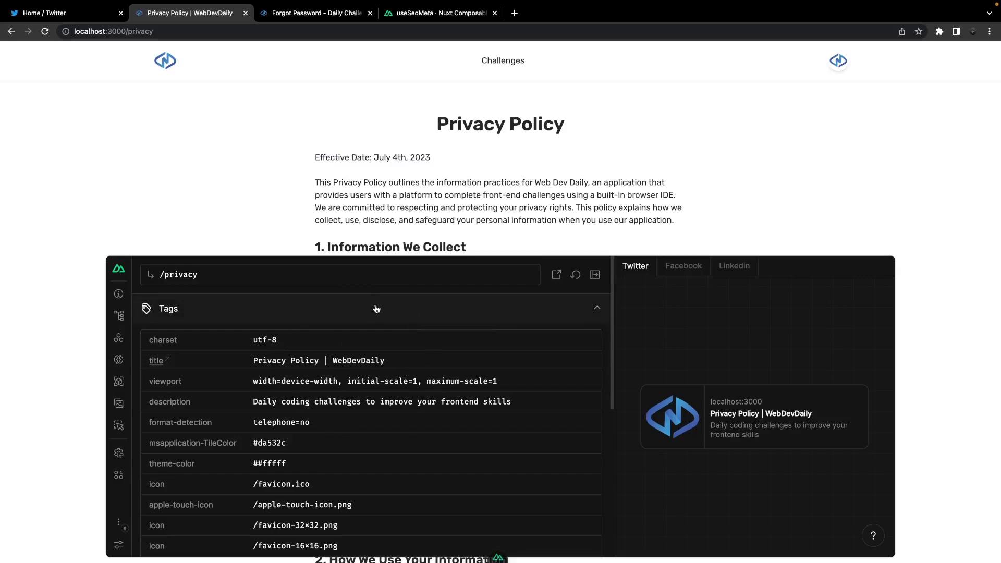
{"action": "mouse_move", "coordinate": [737, 373]}
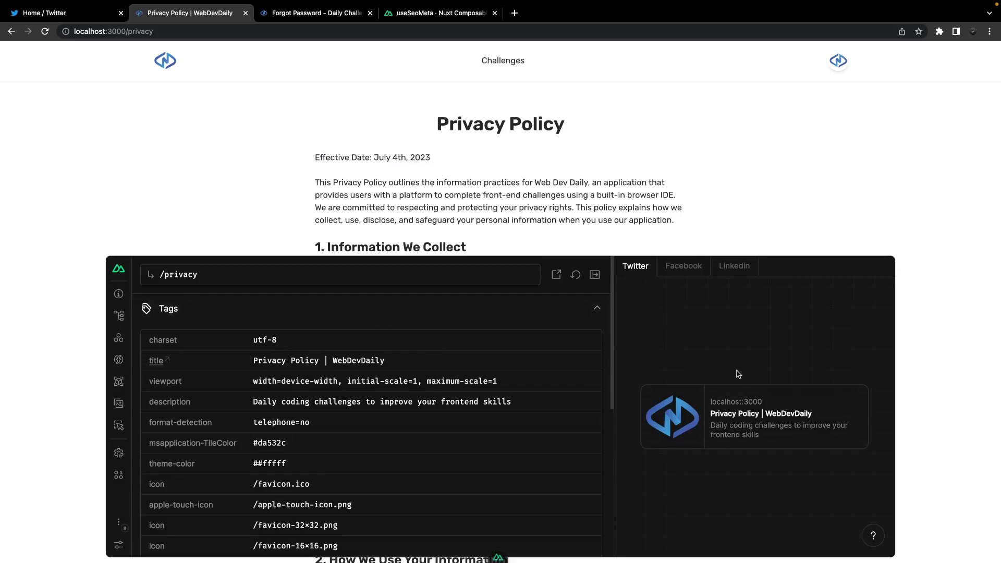
{"action": "mouse_move", "coordinate": [775, 440]}
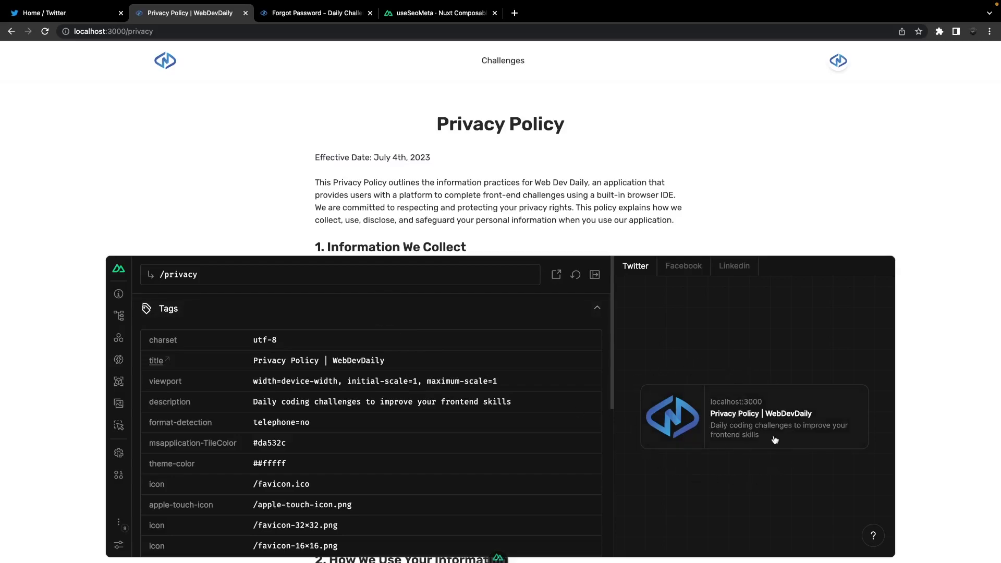
{"action": "mouse_move", "coordinate": [368, 429]}
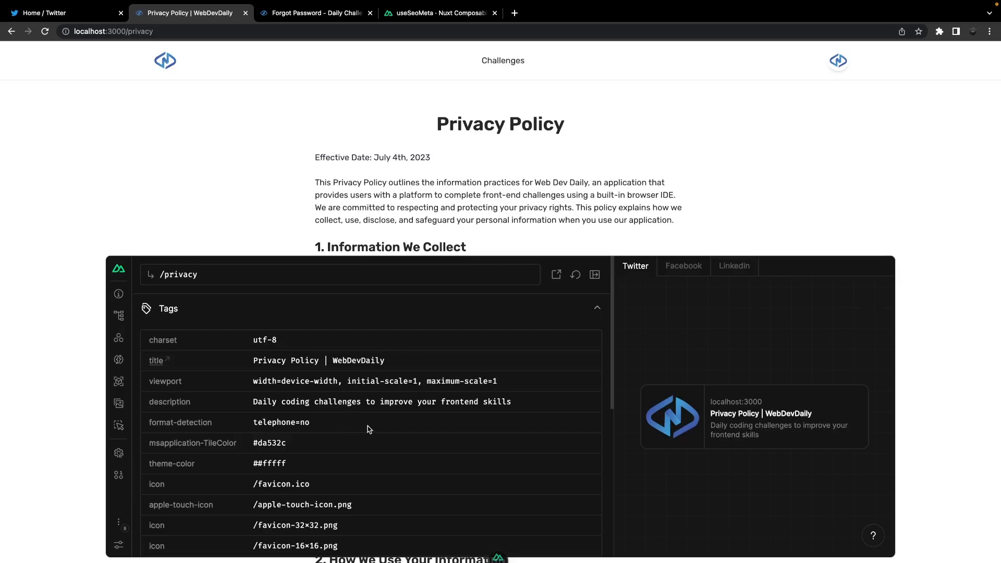
Review the og and twitter tag list, then comment out privacy.vue's useSeoMeta block.
{"action": "scroll", "scroll_direction": "down", "scroll_amount": 3}
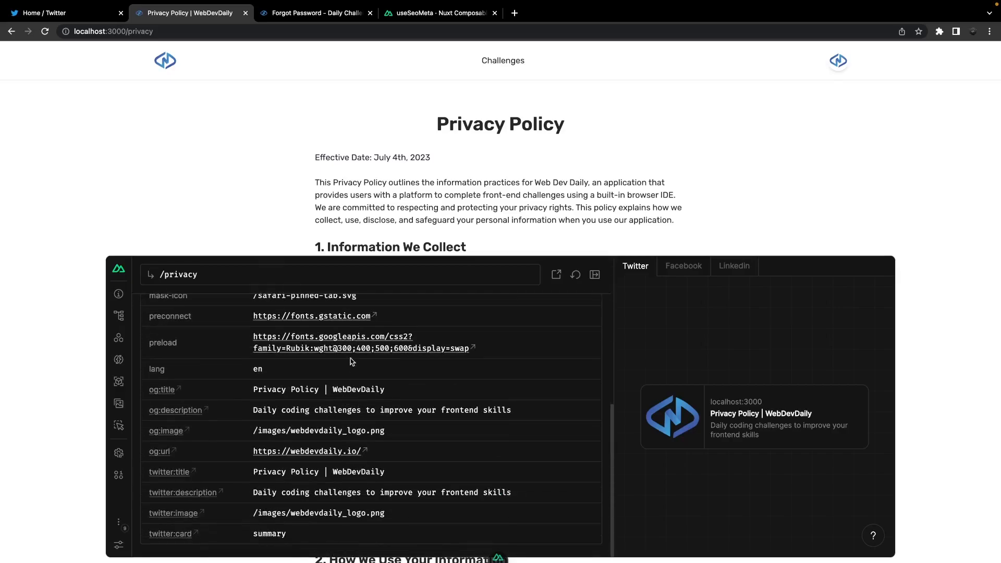
{"action": "scroll", "scroll_direction": "up", "scroll_amount": 3}
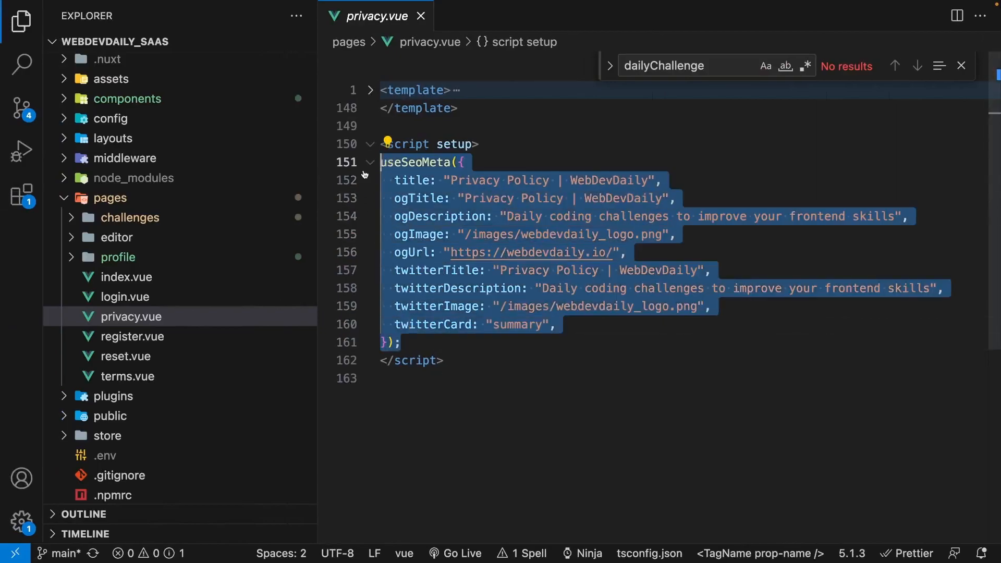
{"action": "key", "text": "Ctrl+/"}
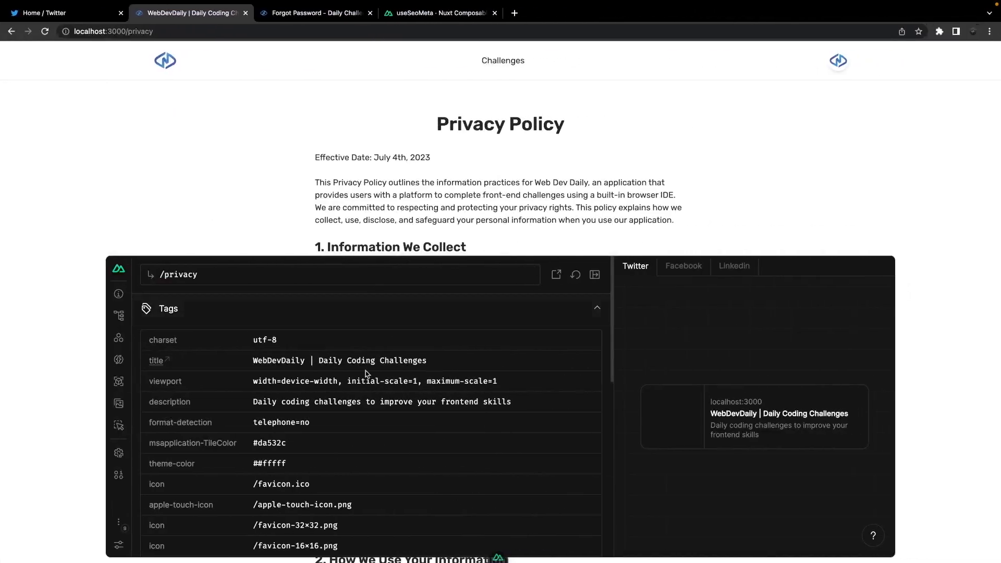
{"action": "mouse_move", "coordinate": [698, 360]}
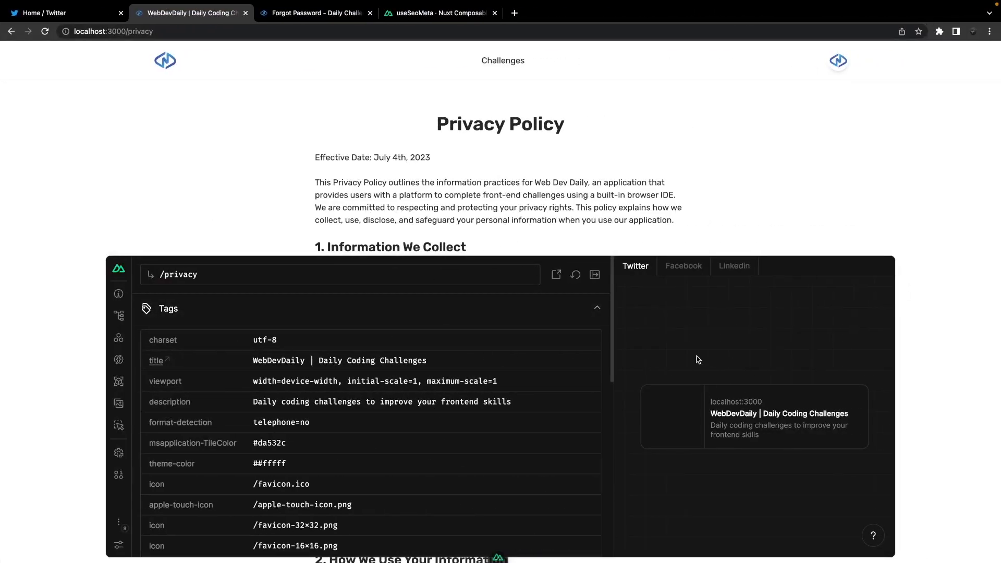
{"action": "mouse_move", "coordinate": [886, 418]}
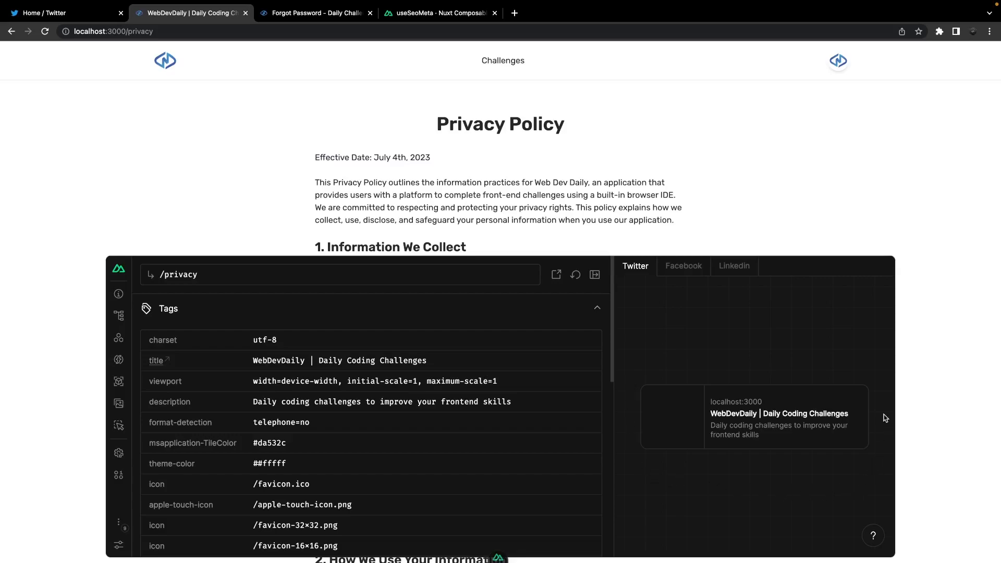
{"action": "mouse_move", "coordinate": [783, 371]}
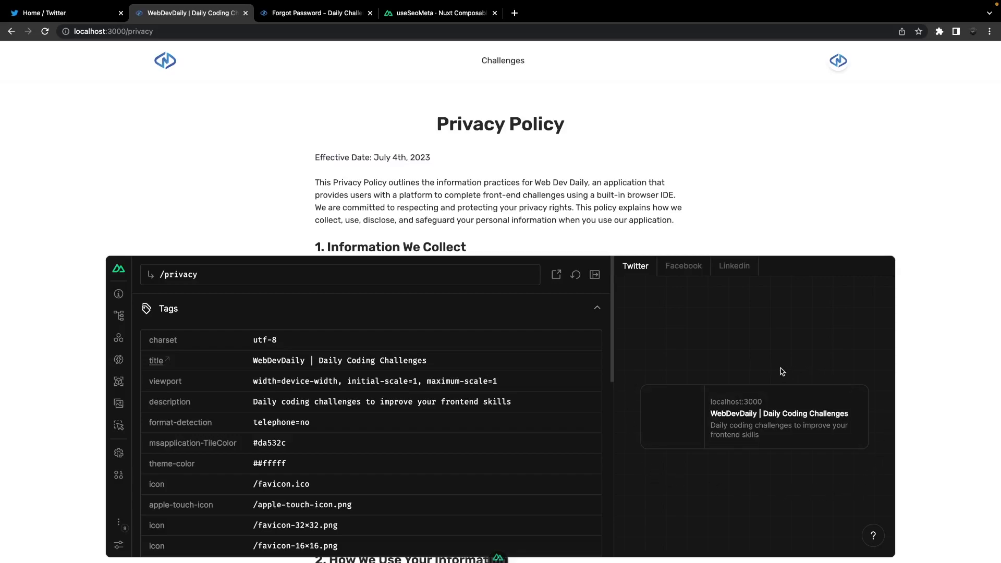
{"action": "mouse_move", "coordinate": [402, 452]}
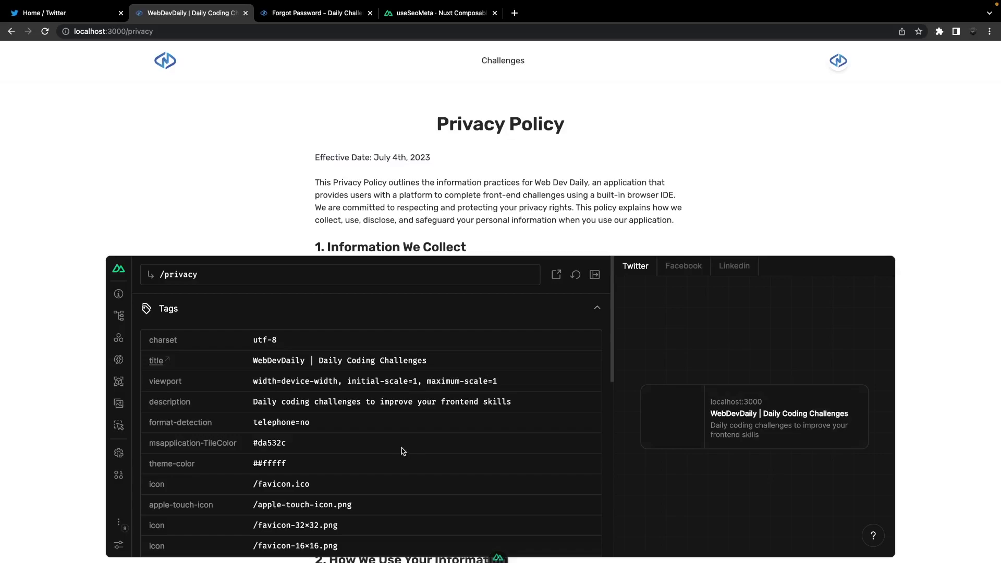
{"action": "mouse_move", "coordinate": [361, 439]}
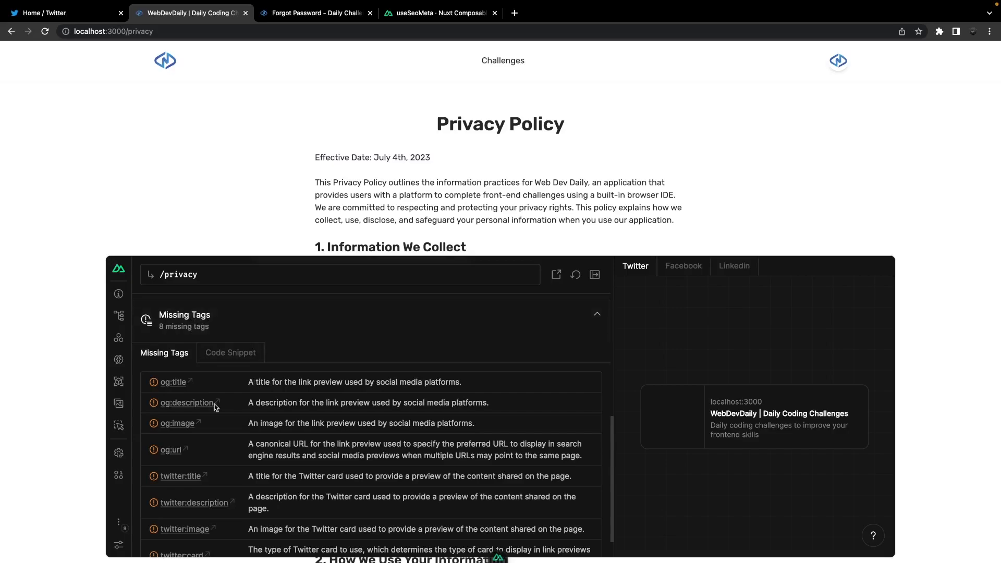
{"action": "mouse_move", "coordinate": [173, 382]}
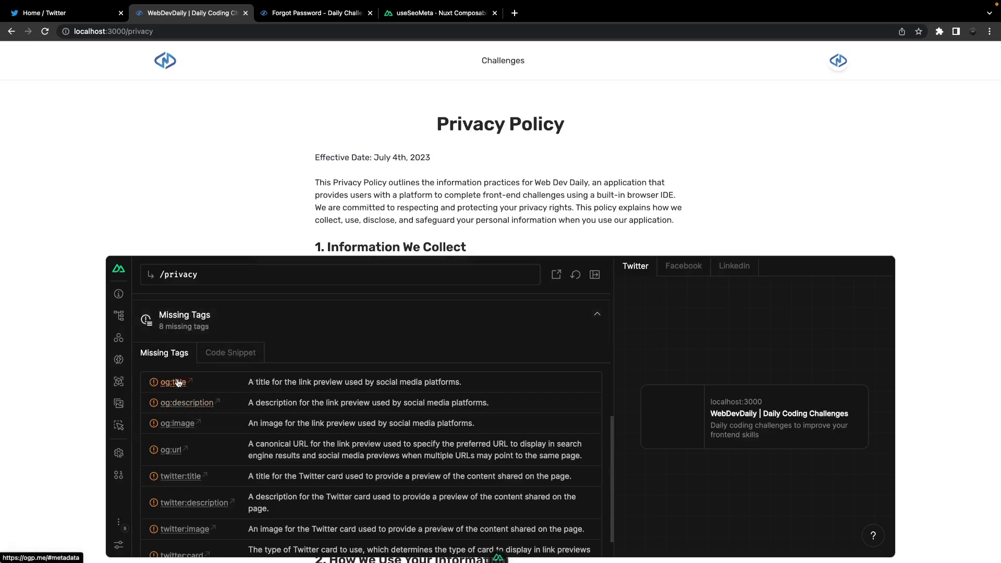
{"action": "mouse_move", "coordinate": [750, 366]}
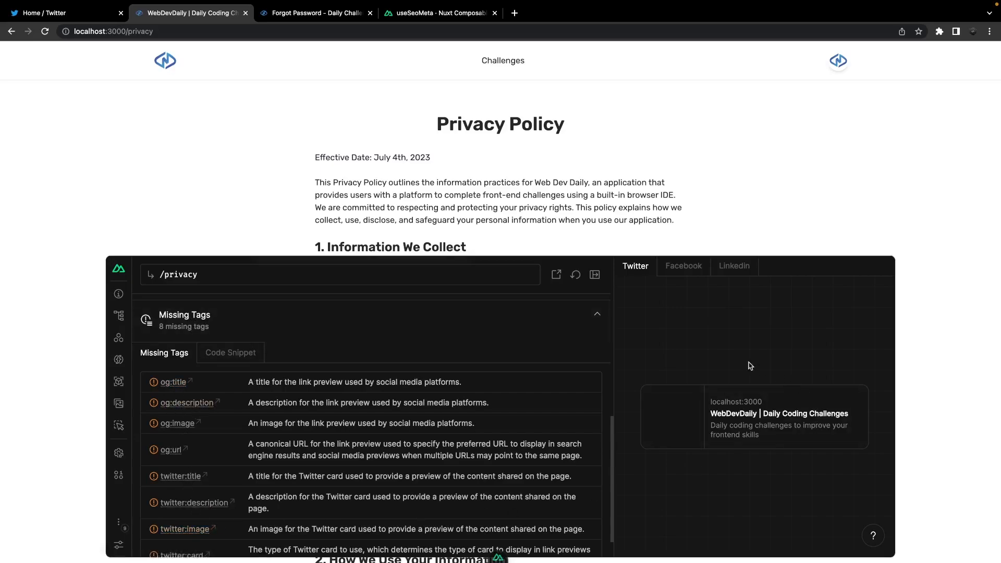
{"action": "mouse_move", "coordinate": [807, 389]}
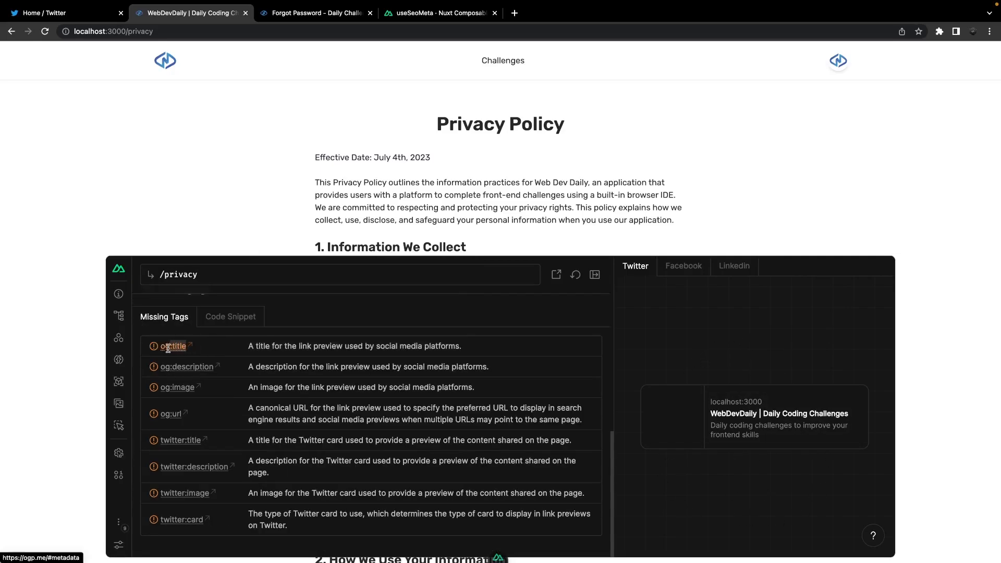
{"action": "mouse_move", "coordinate": [248, 350]}
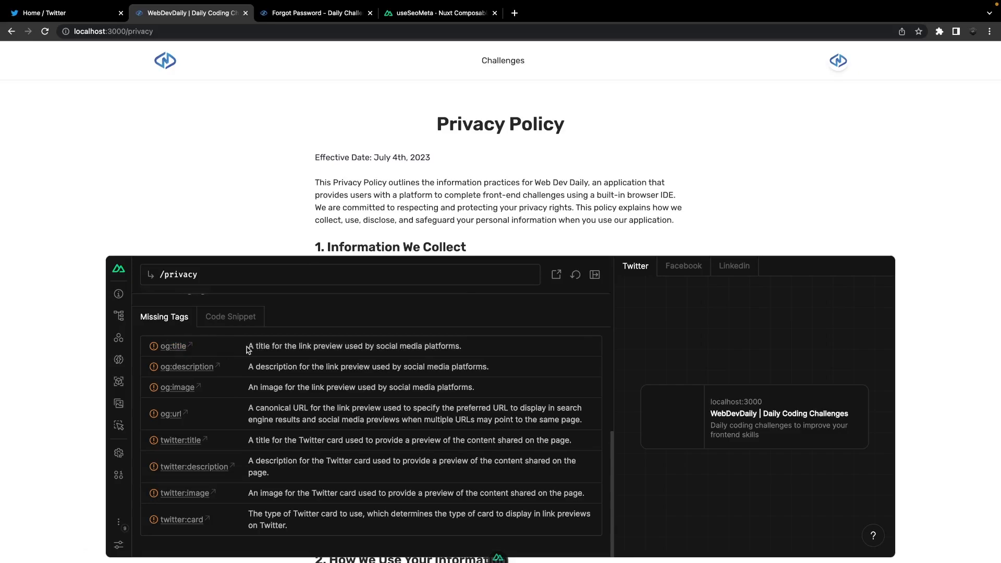
{"action": "mouse_move", "coordinate": [485, 350]}
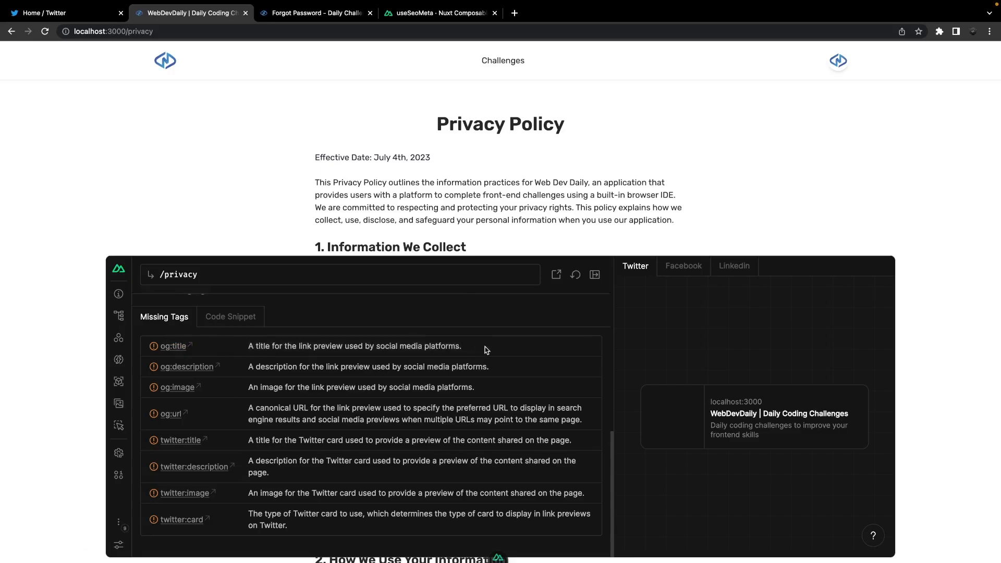
{"action": "mouse_move", "coordinate": [237, 339]}
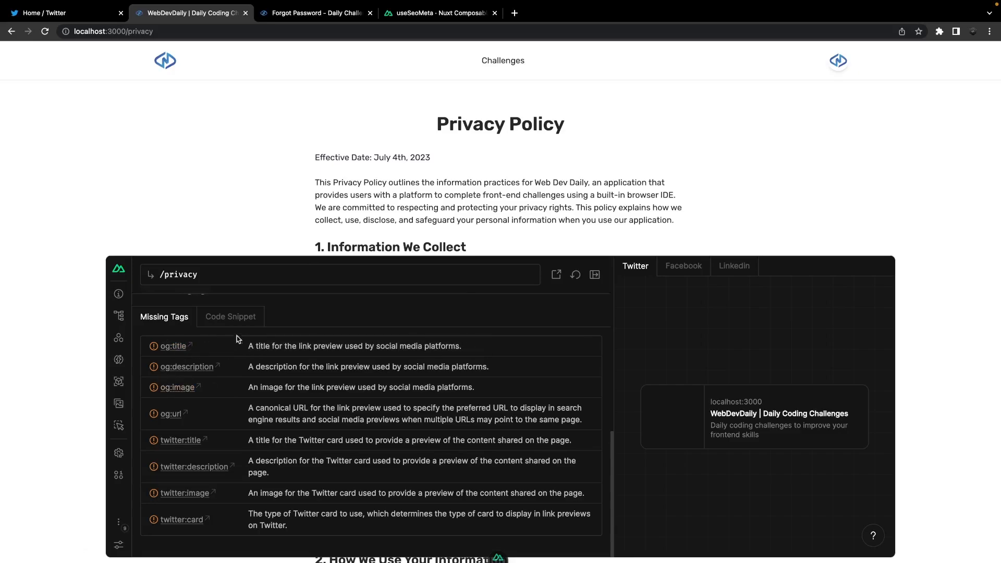
{"action": "mouse_move", "coordinate": [172, 347]}
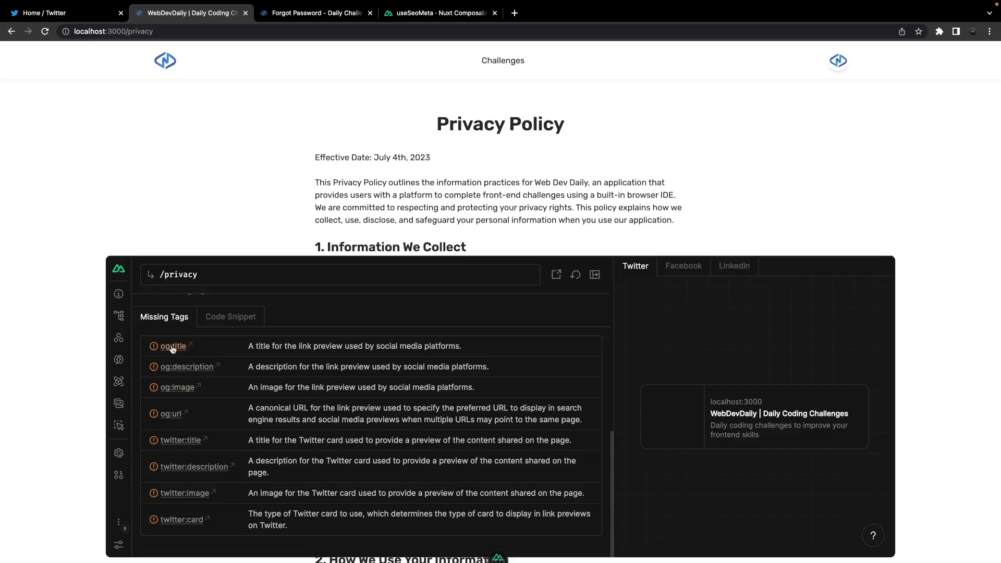
Show the eight missing og/twitter tags for /privacy and hover the og:title docs link.
{"action": "left_click", "coordinate": [172, 346]}
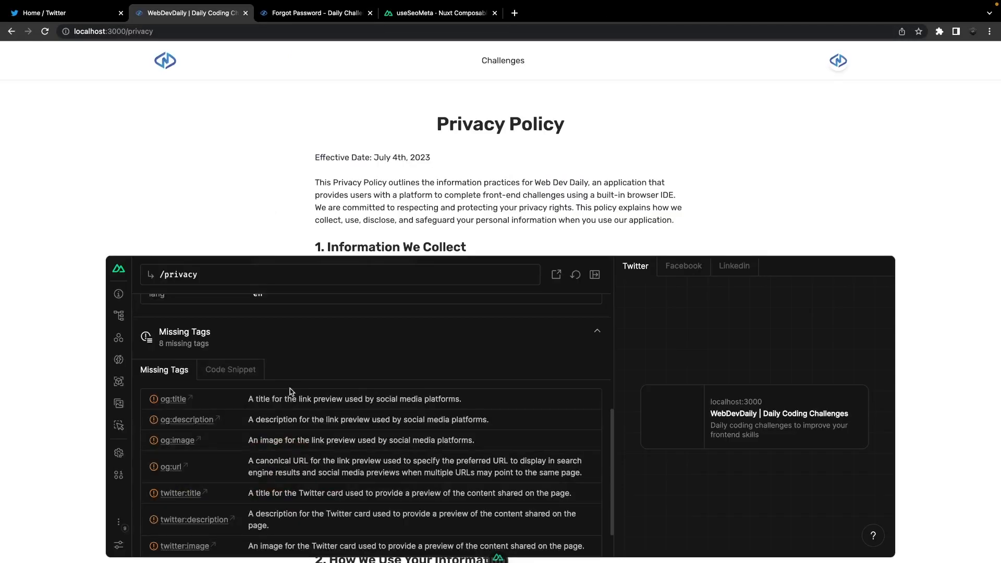
{"action": "mouse_move", "coordinate": [252, 448]}
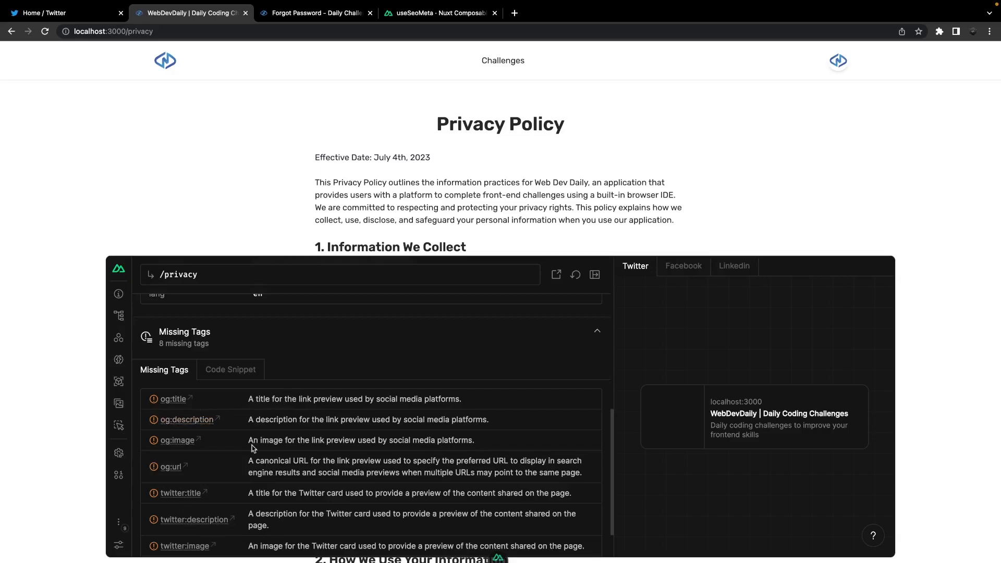
{"action": "left_click", "coordinate": [230, 369]}
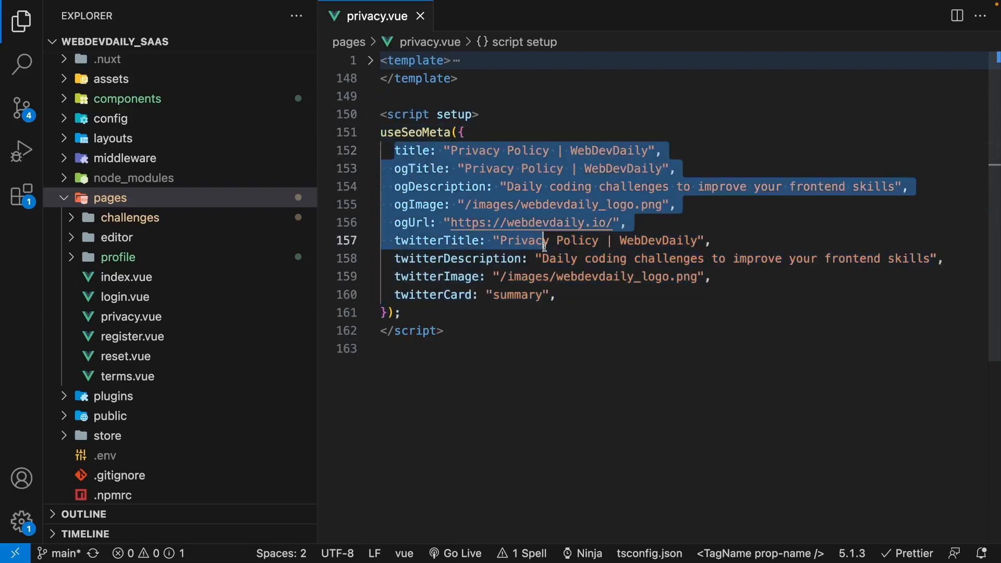
Open pages/challenges/[challengeId].vue and view its challenge-data-driven useSeoMeta block.
{"action": "left_click", "coordinate": [575, 295]}
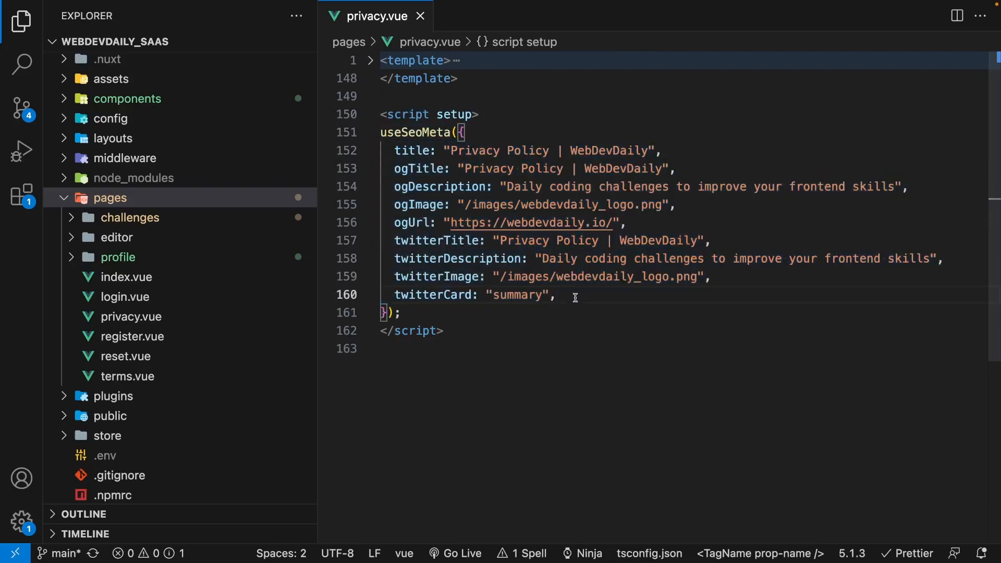
{"action": "mouse_move", "coordinate": [415, 230]}
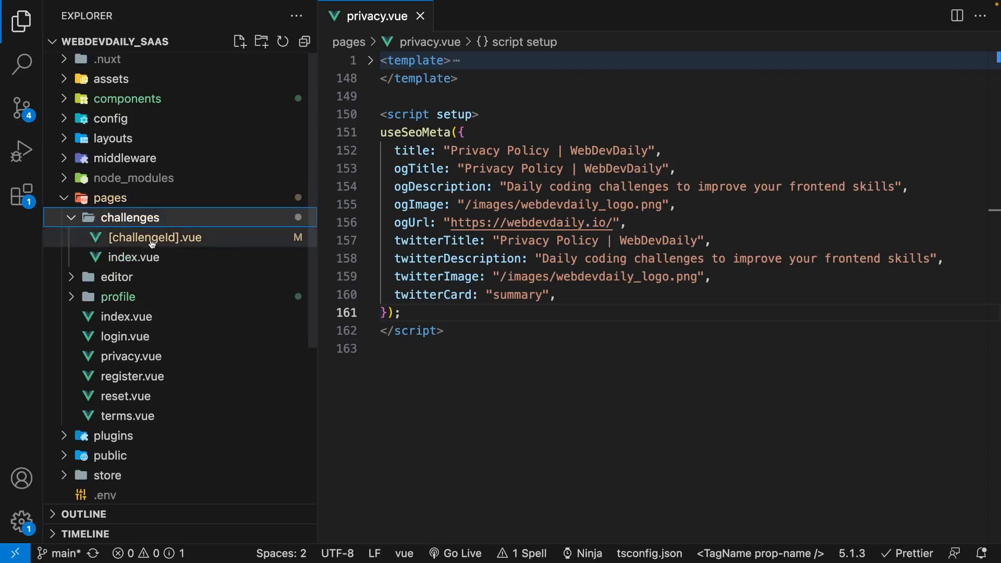
{"action": "mouse_move", "coordinate": [153, 238]}
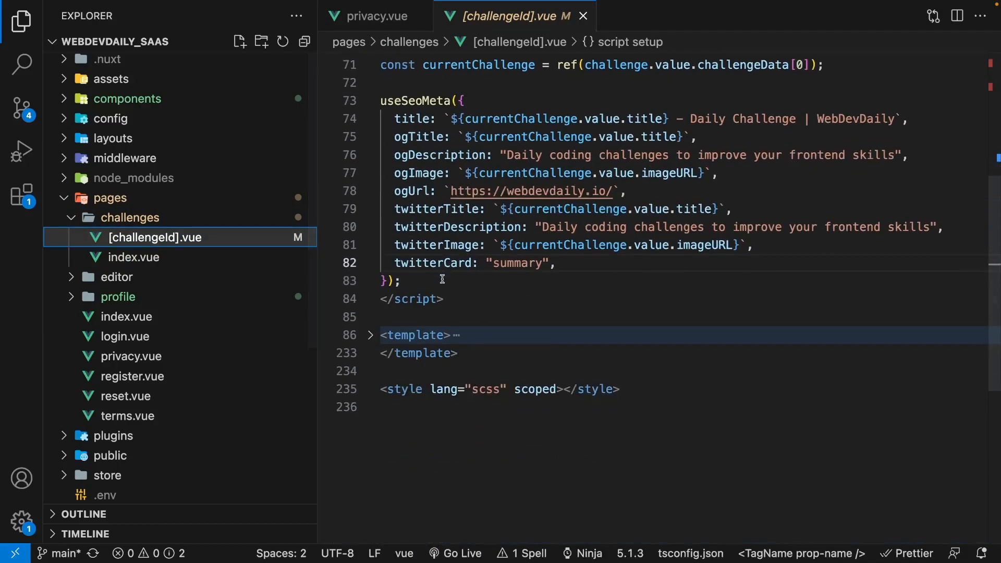
{"action": "scroll", "scroll_direction": "up", "scroll_amount": 3}
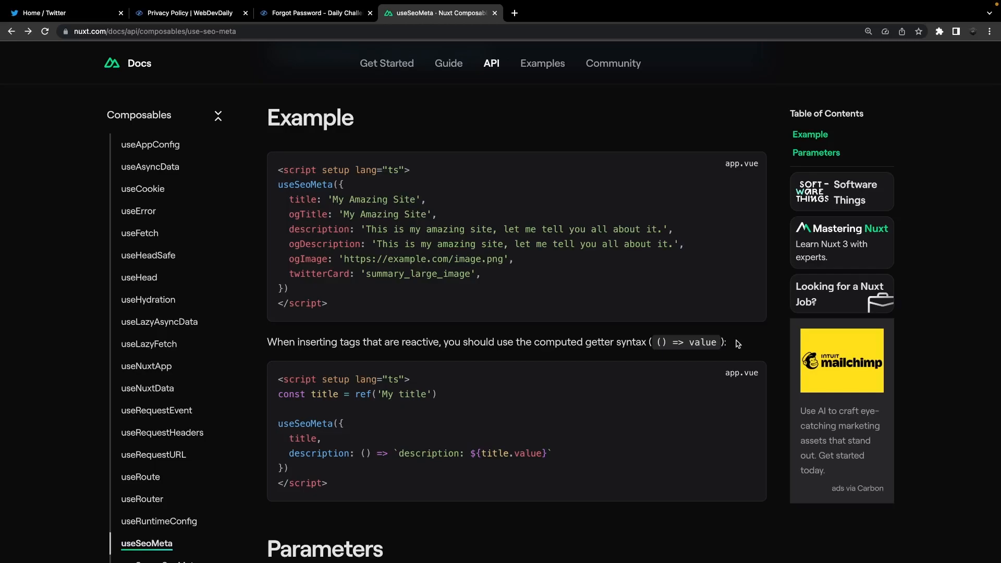
{"action": "mouse_move", "coordinate": [734, 344]}
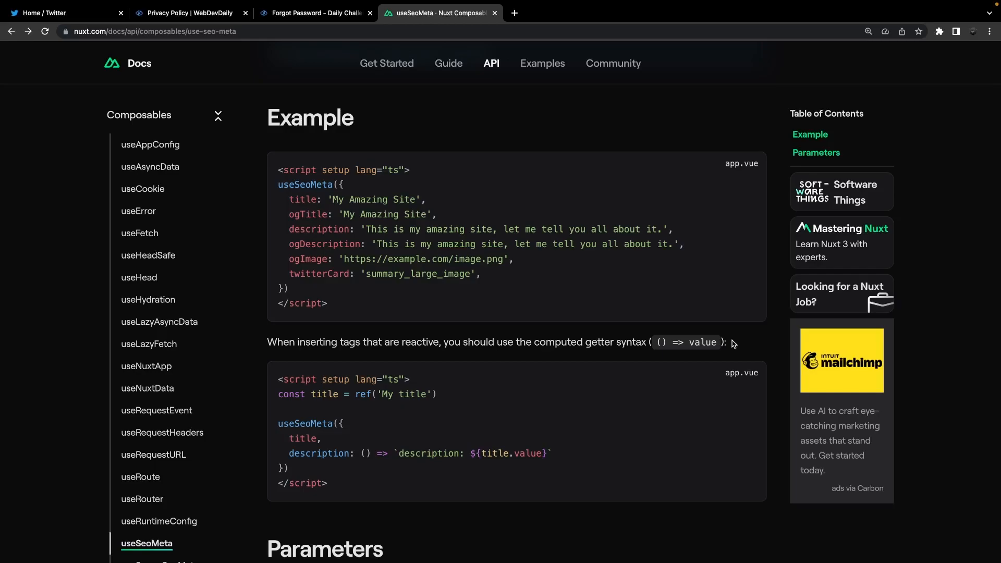
{"action": "mouse_move", "coordinate": [350, 344]}
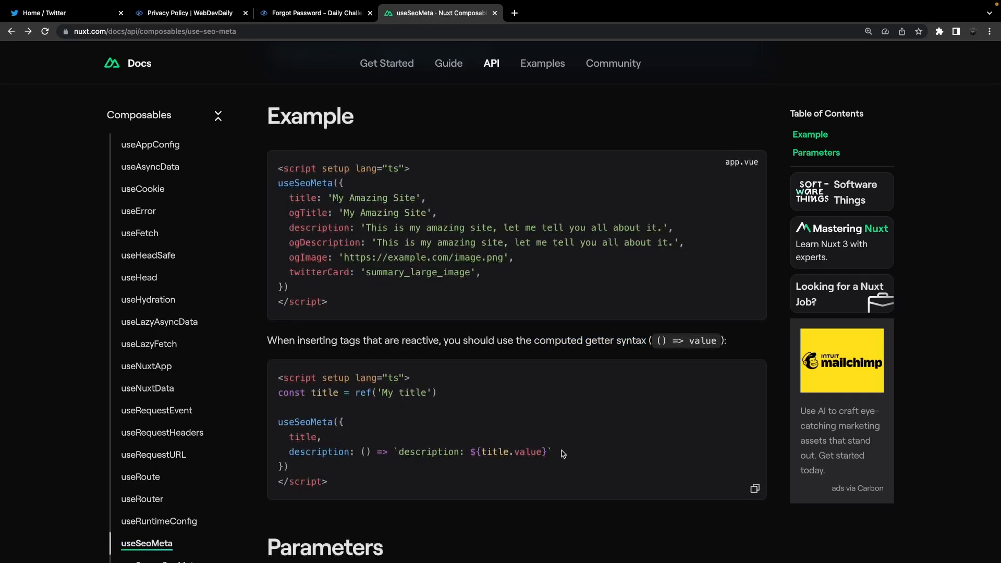
{"action": "mouse_move", "coordinate": [573, 454]}
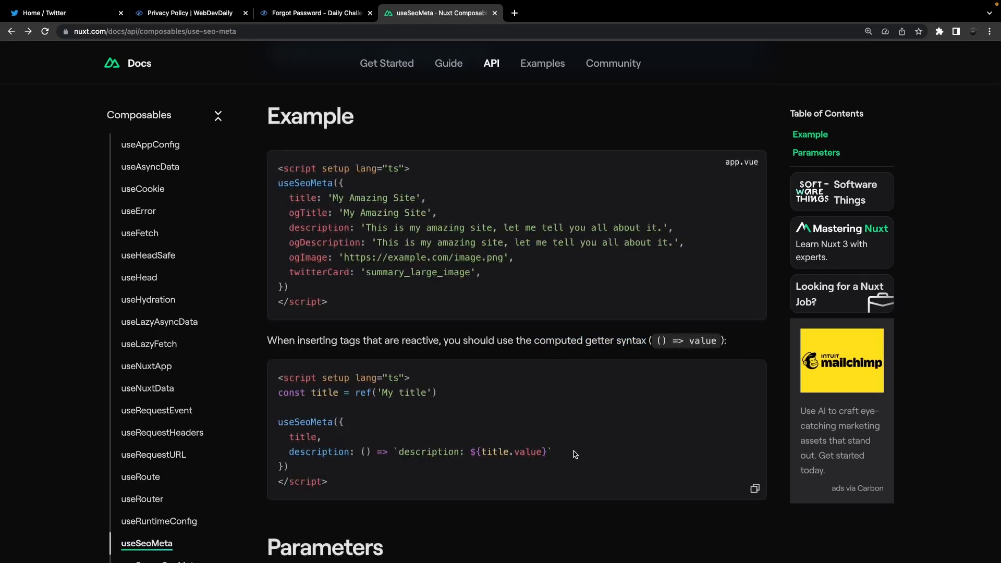
{"action": "triple_click", "coordinate": [419, 452]}
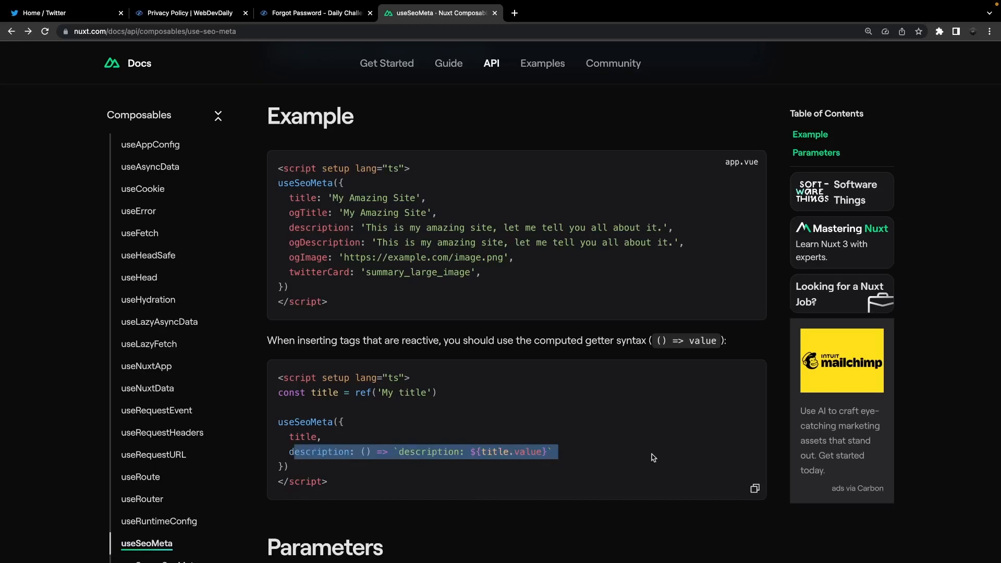
{"action": "double_click", "coordinate": [292, 393]}
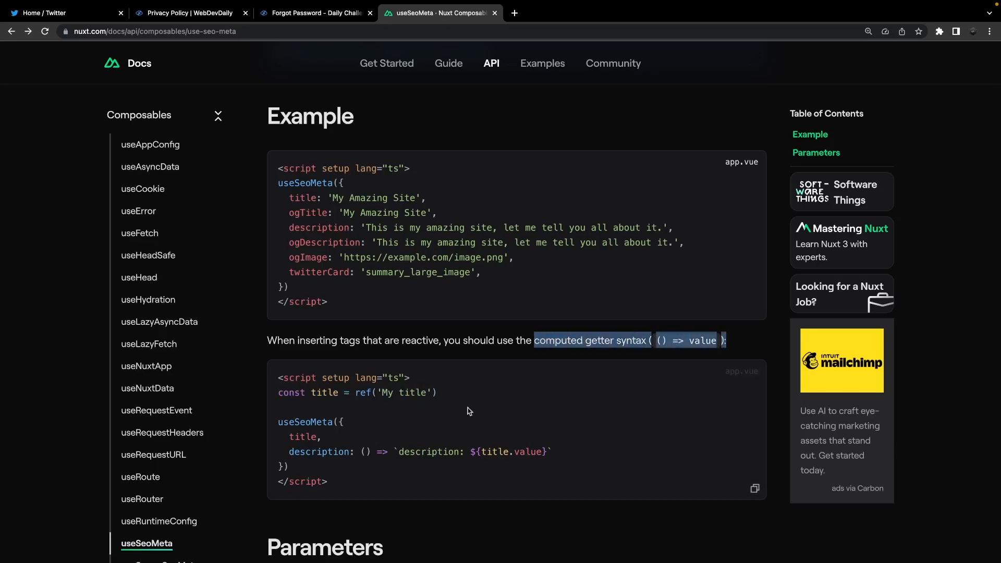
{"action": "mouse_move", "coordinate": [446, 395]}
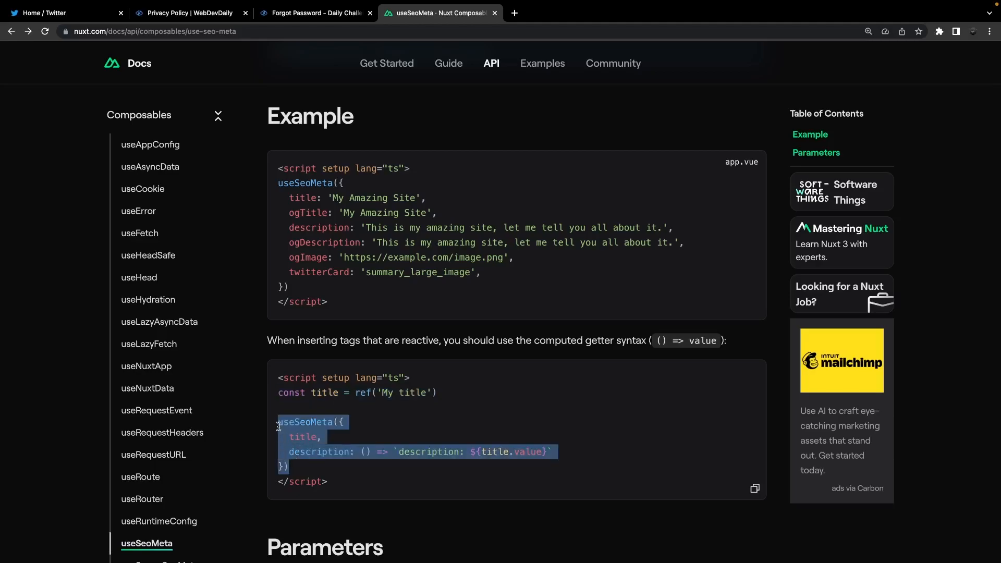
{"action": "left_click", "coordinate": [448, 452]}
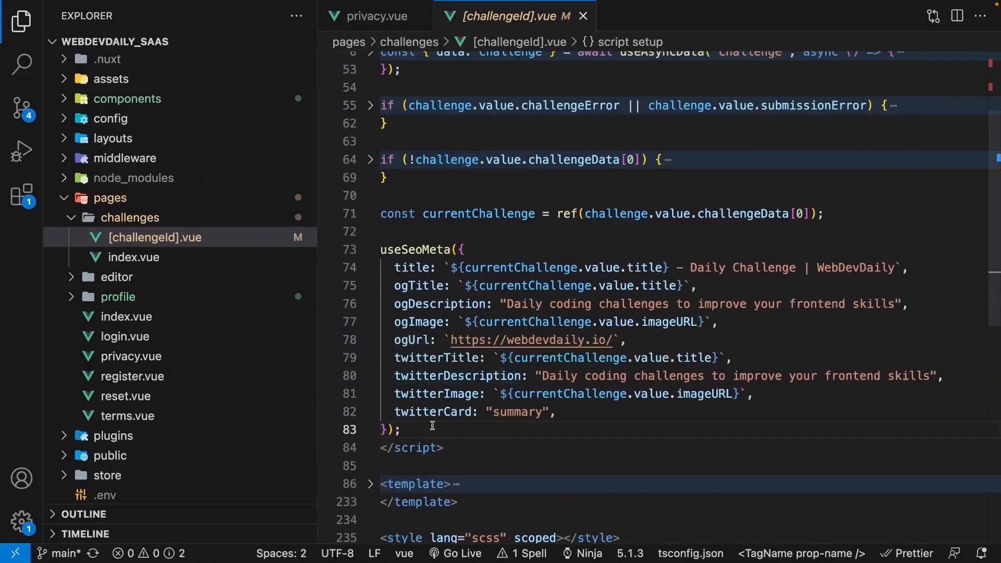
{"action": "mouse_move", "coordinate": [482, 392]}
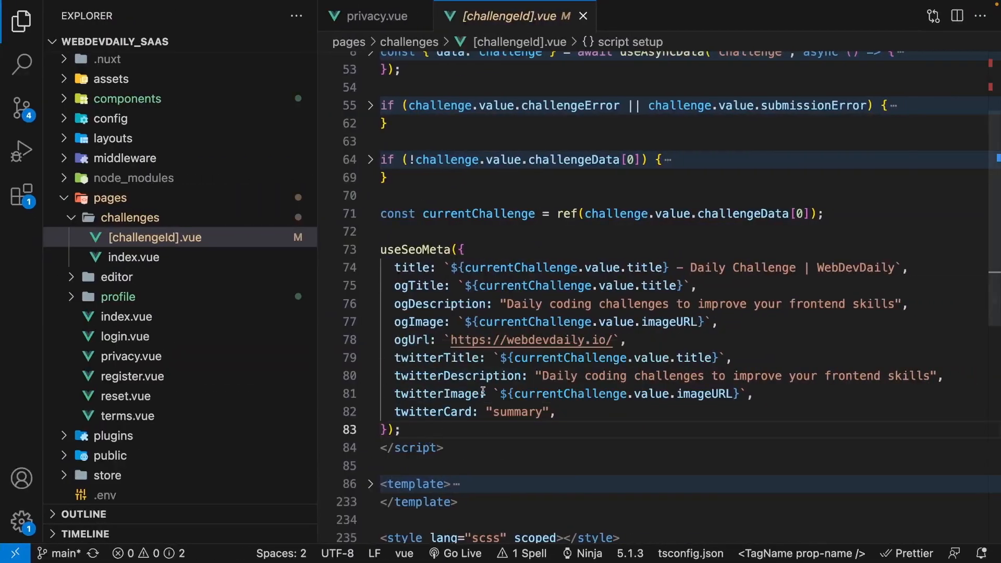
{"action": "mouse_move", "coordinate": [733, 396]}
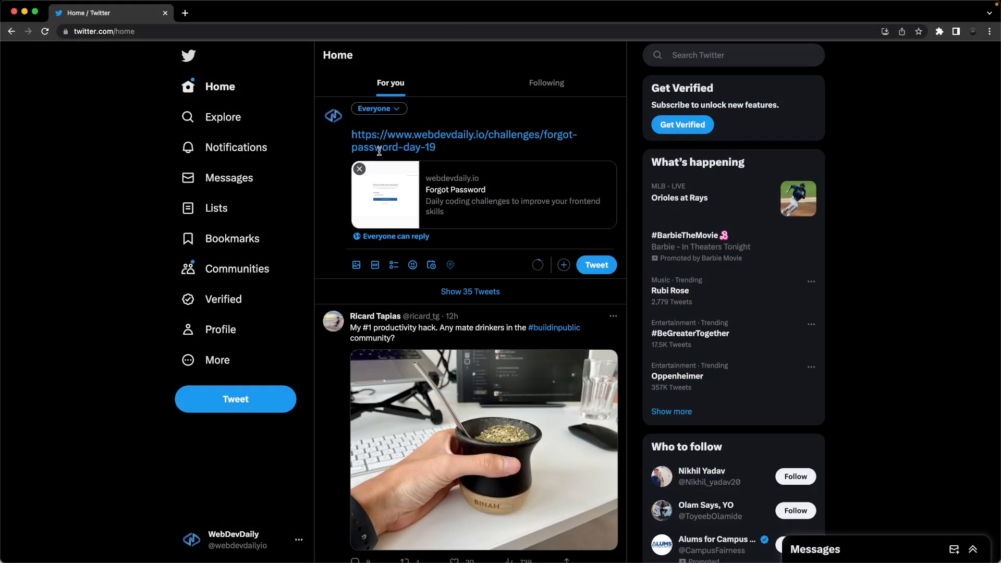
{"action": "mouse_move", "coordinate": [295, 155]}
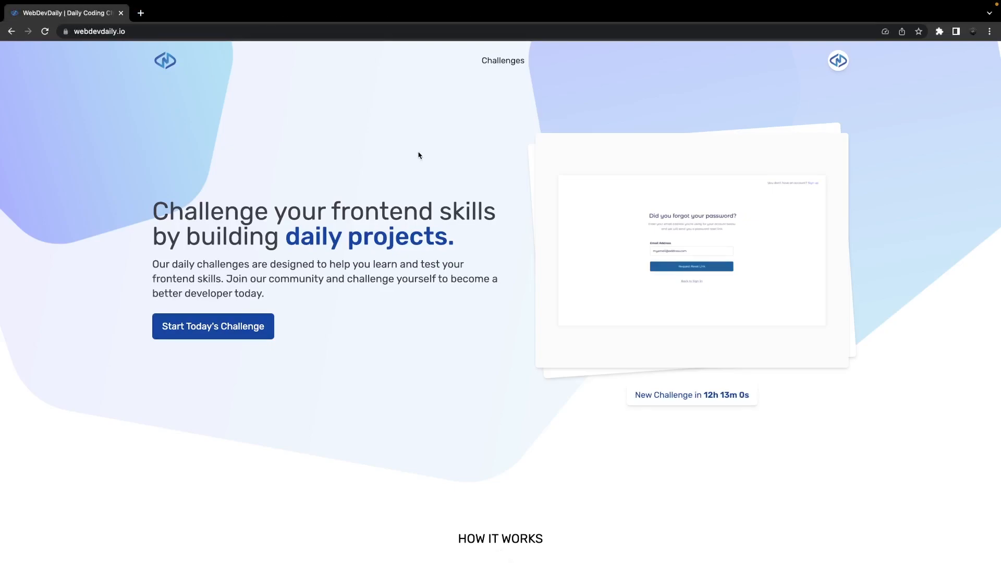
Browse the Challenges list down to the Forgot Password challenge and save its solution.
{"action": "scroll", "scroll_direction": "down", "scroll_amount": 3}
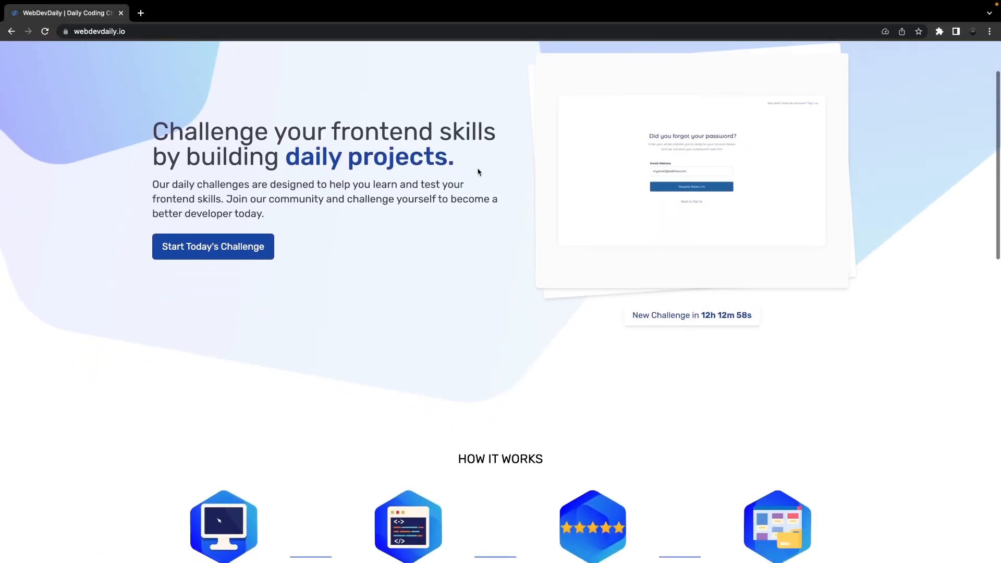
{"action": "scroll", "scroll_direction": "down", "scroll_amount": 3}
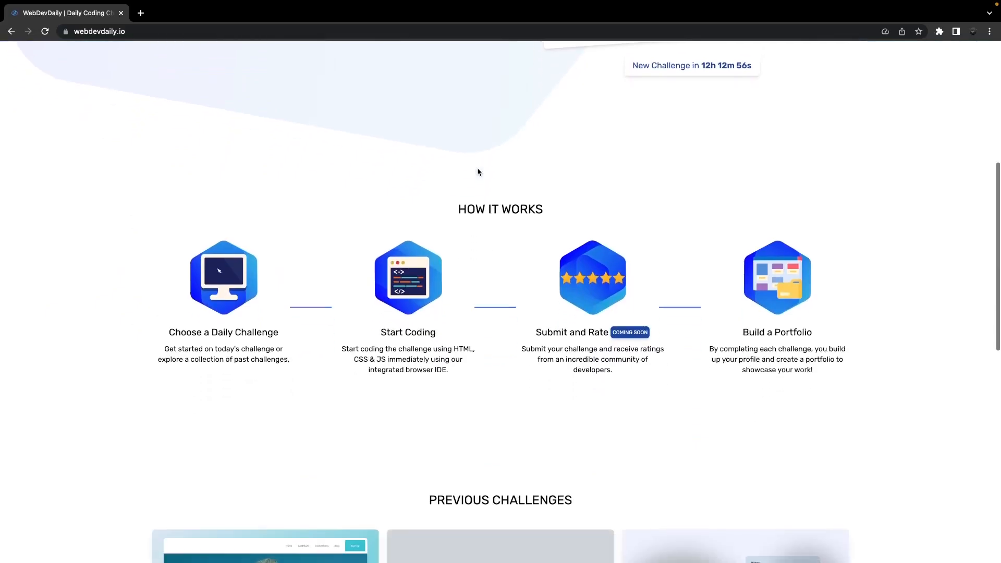
{"action": "scroll", "scroll_direction": "down", "scroll_amount": 3}
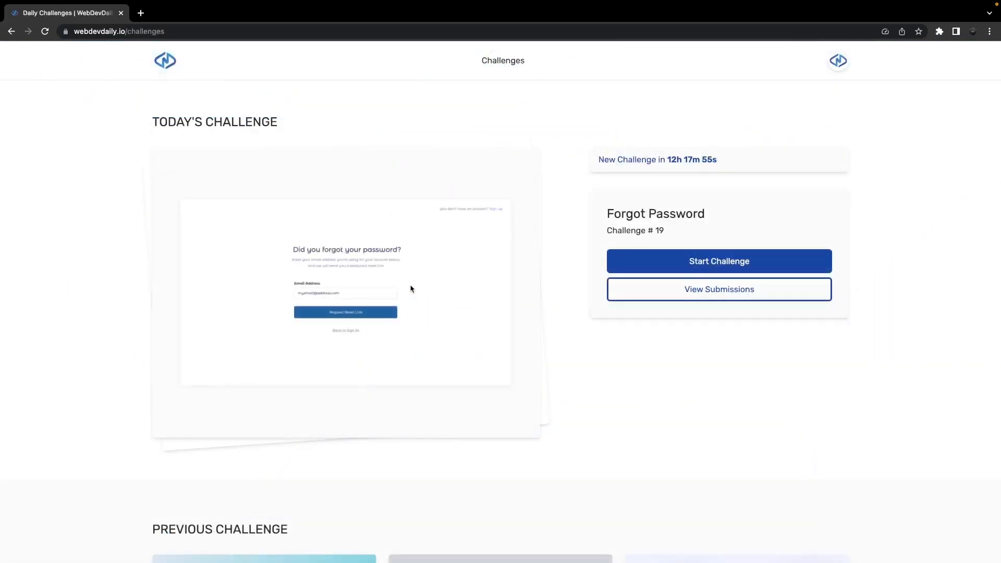
{"action": "scroll", "scroll_direction": "down", "scroll_amount": 3}
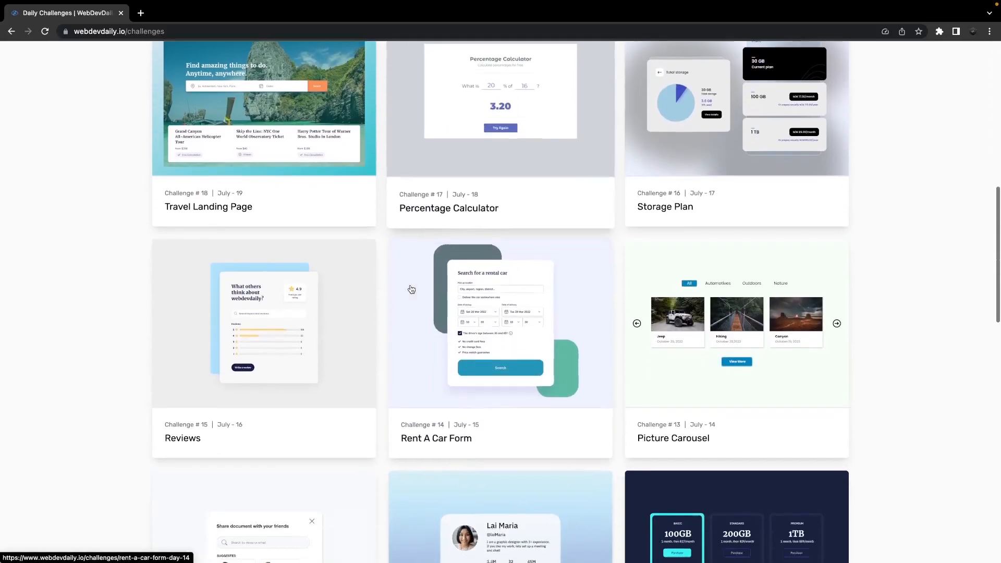
{"action": "scroll", "scroll_direction": "down", "scroll_amount": 3}
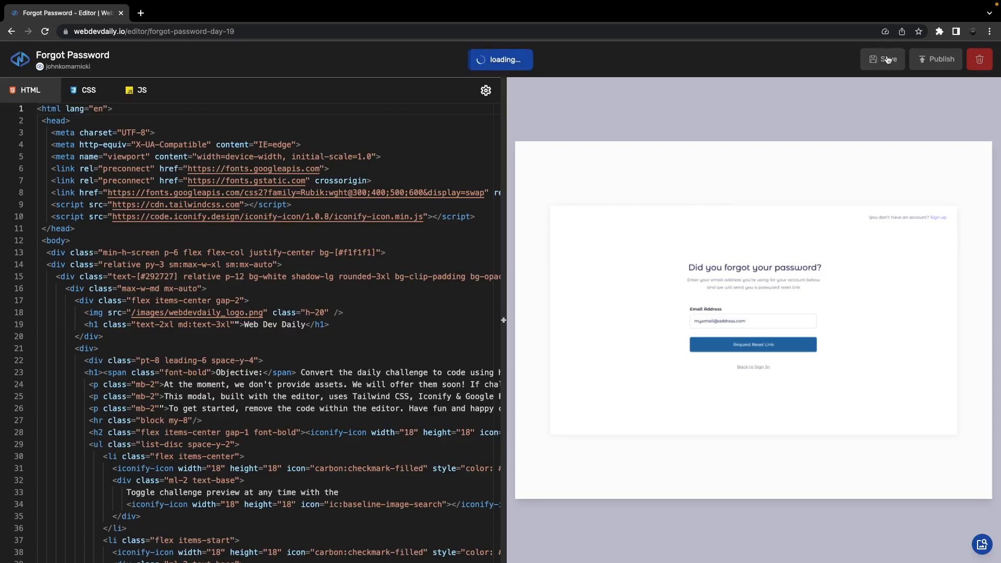
Check the profile's Challenge Solutions for Forgot Password, then return to the homepage.
{"action": "left_click", "coordinate": [883, 59]}
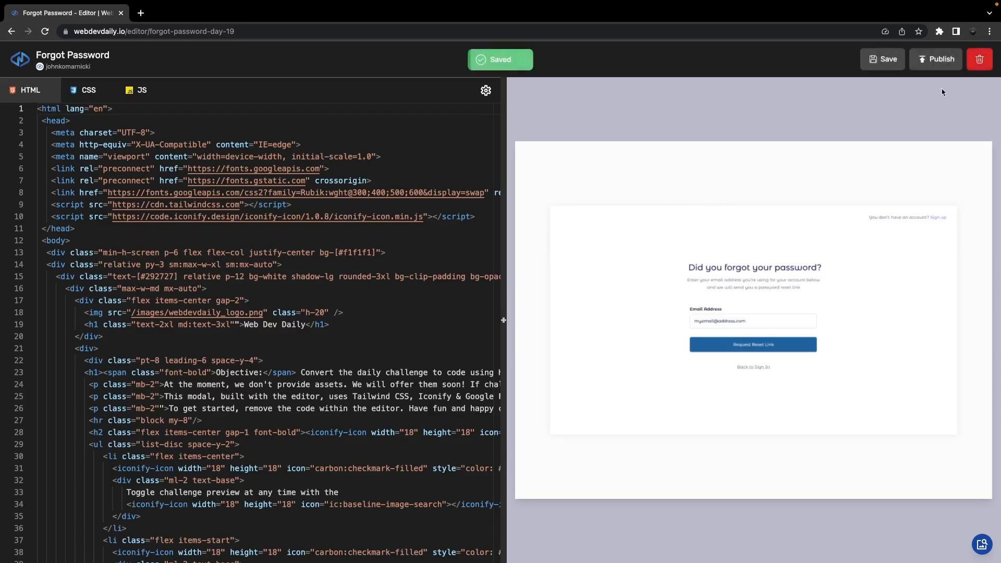
{"action": "left_click", "coordinate": [935, 58]}
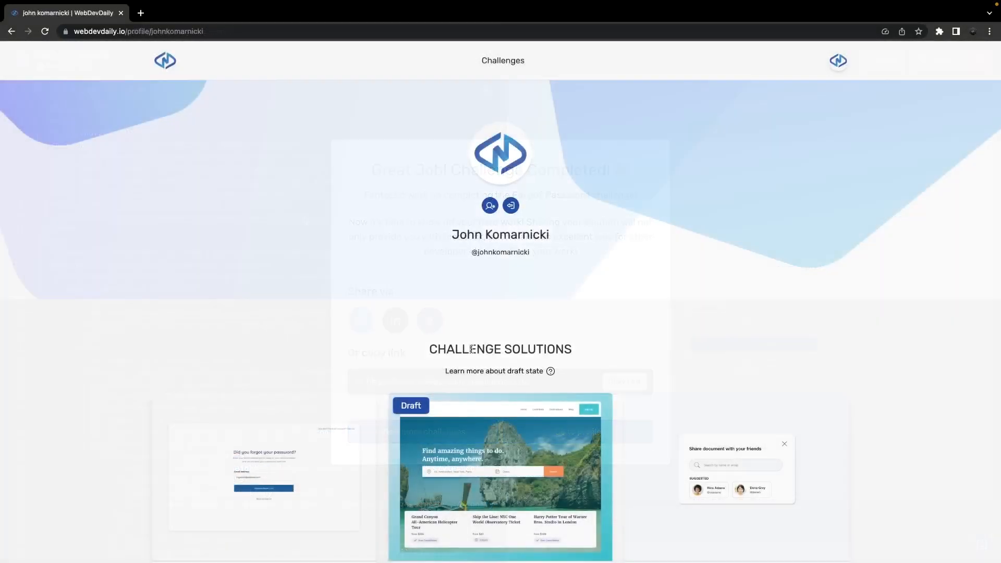
{"action": "scroll", "scroll_direction": "down", "scroll_amount": 3}
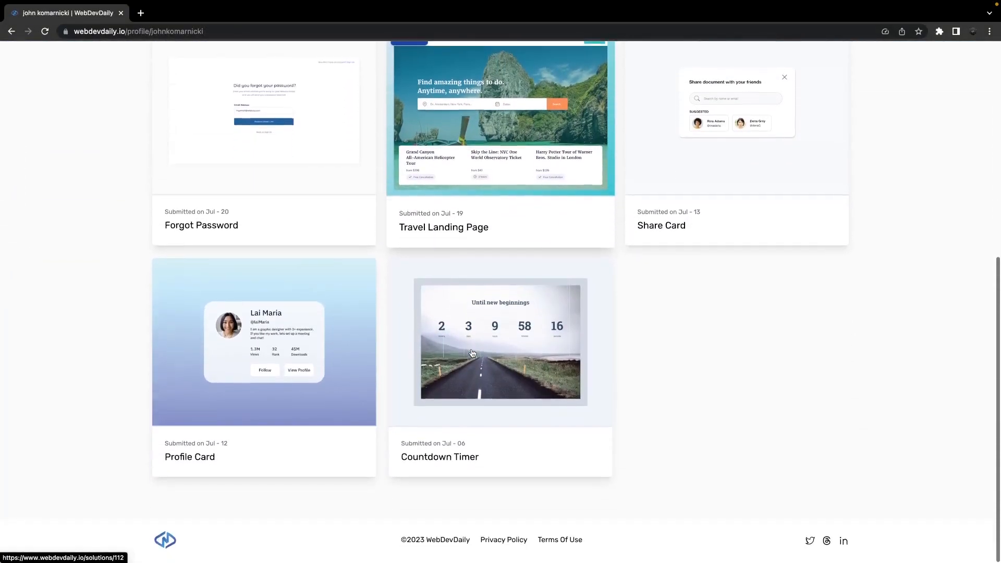
{"action": "scroll", "scroll_direction": "up", "scroll_amount": 3}
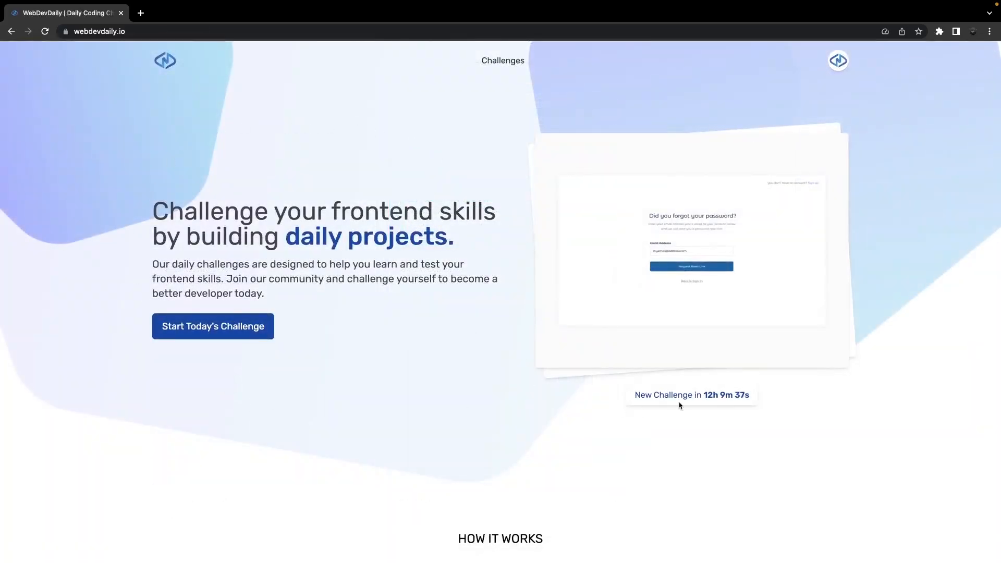
{"action": "mouse_move", "coordinate": [384, 197]}
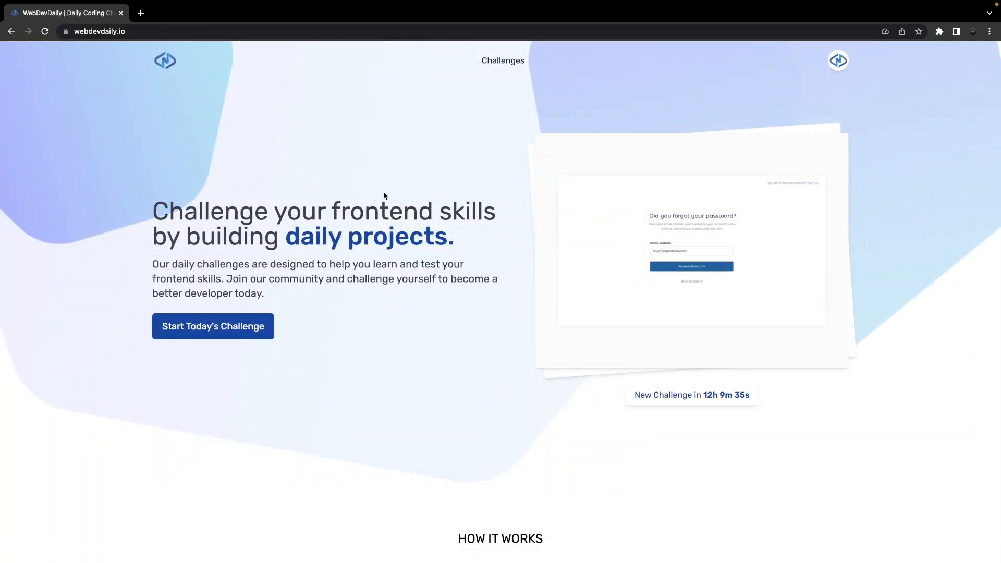